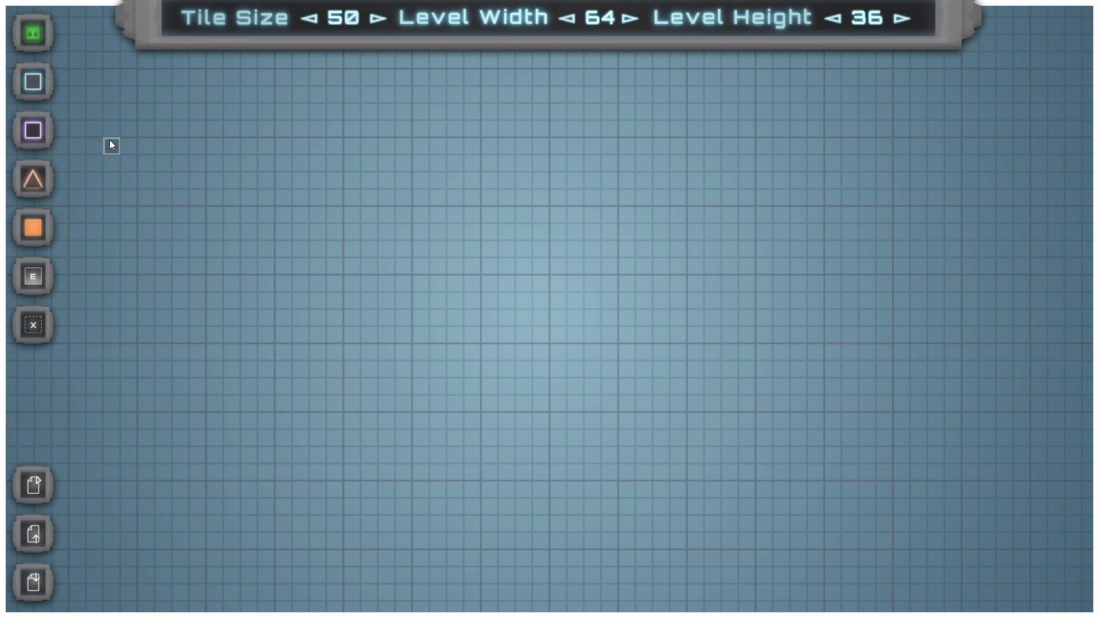
mouse_move(354, 268)
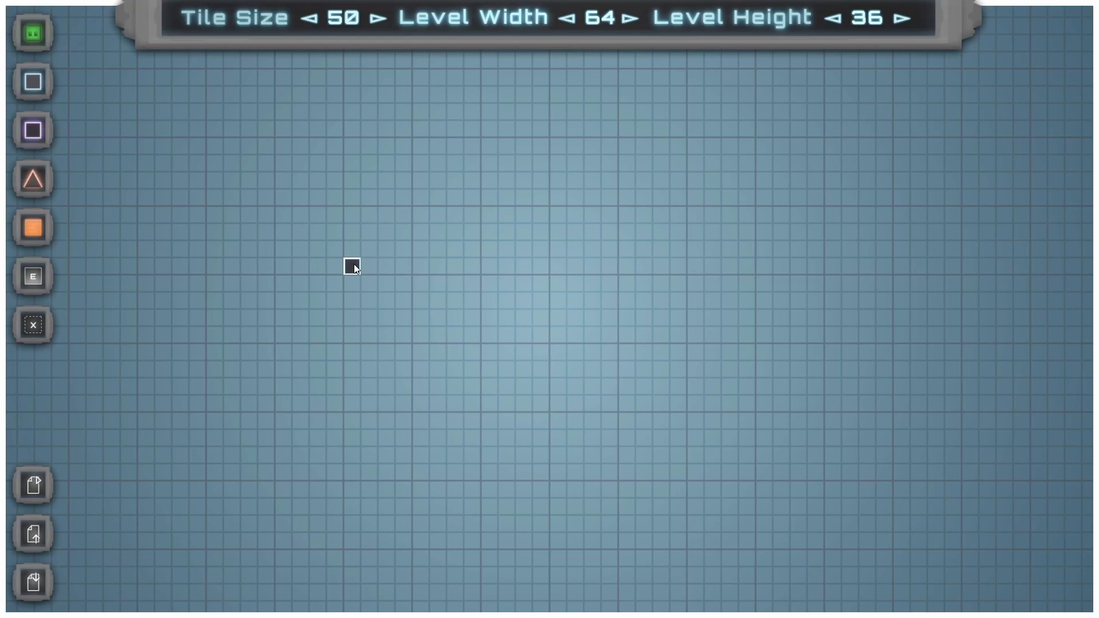
Draw solid ground across the lower right, a T-shaped platform and a small upper-left block.
left_click(352, 266)
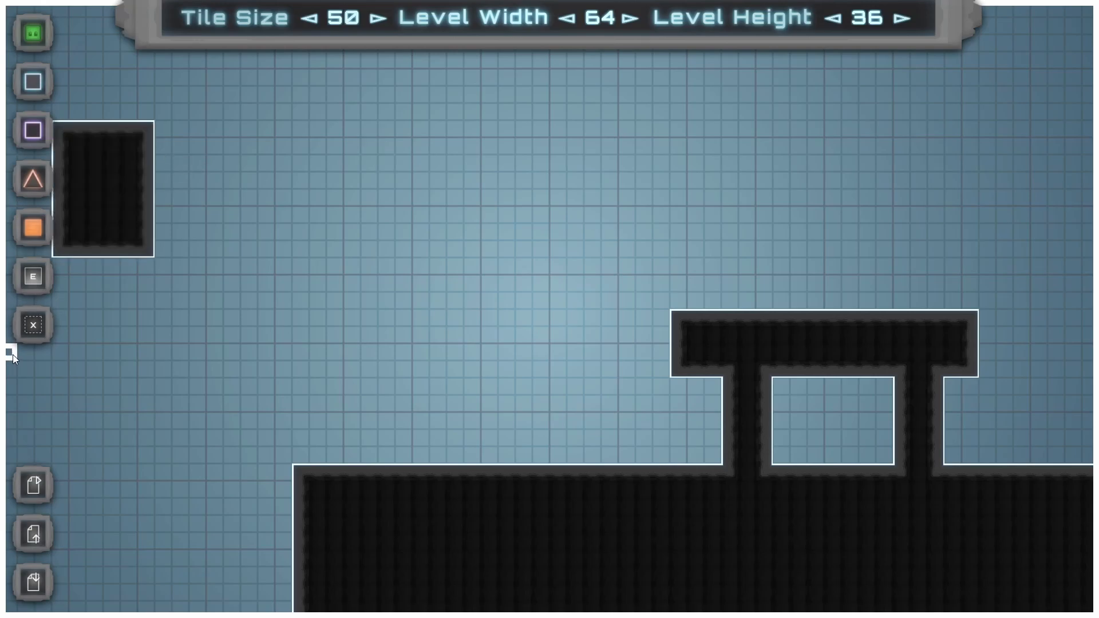
mouse_move(197, 233)
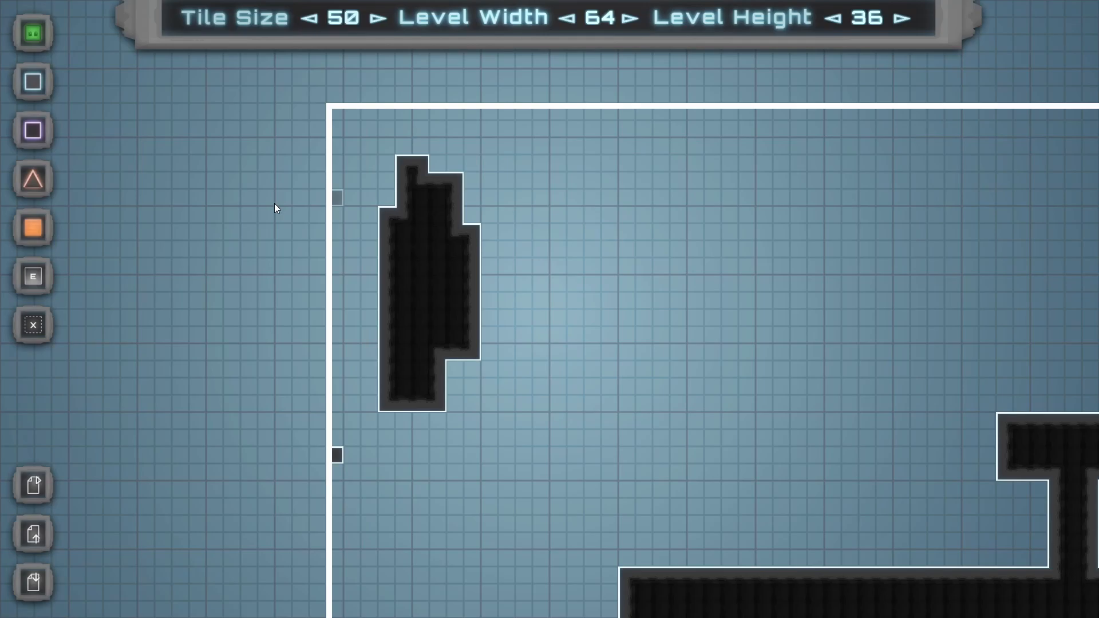
Tweak the terrain, then reset the level to an empty grid with the new-level button.
left_click(455, 371)
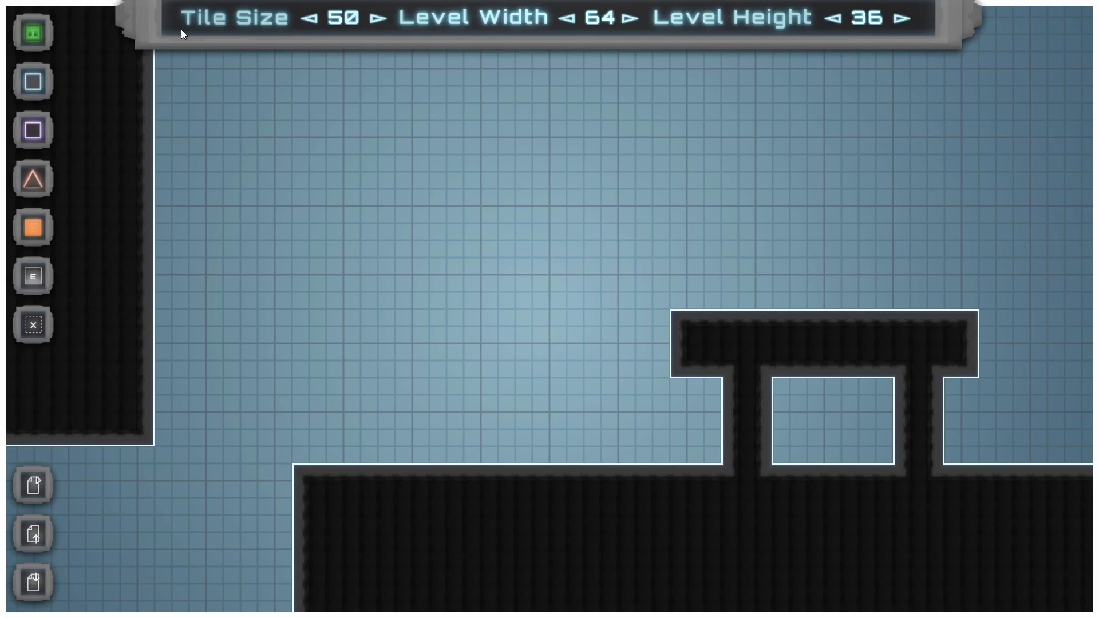
mouse_move(462, 6)
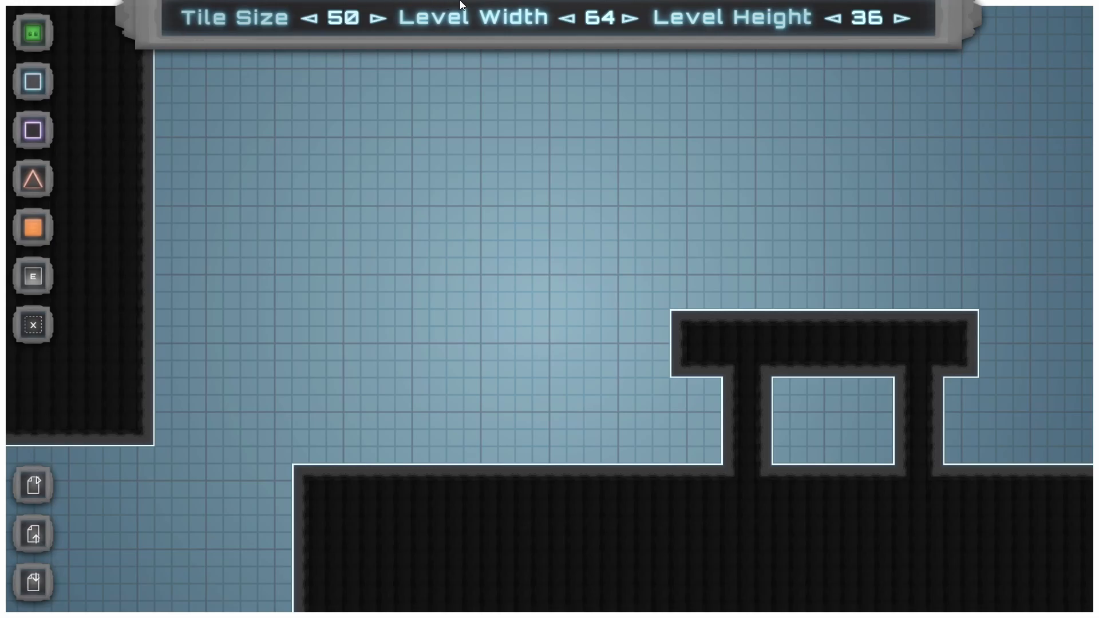
left_click(905, 18)
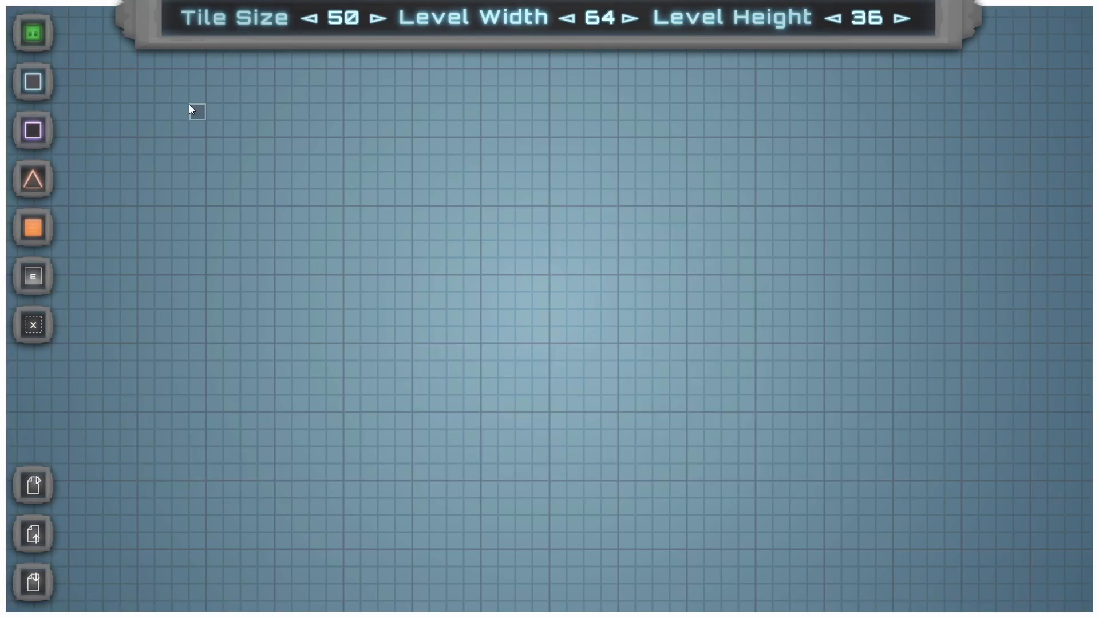
mouse_move(32, 276)
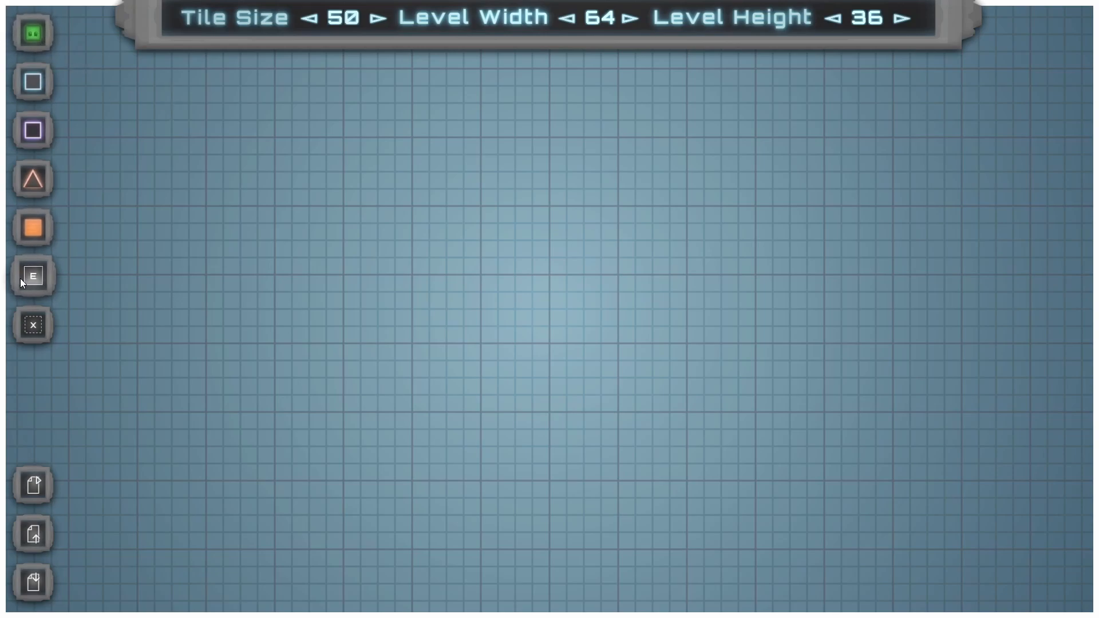
Place a green slime below the grid centre and cycle Player Type through Purple to Gray.
left_click(32, 32)
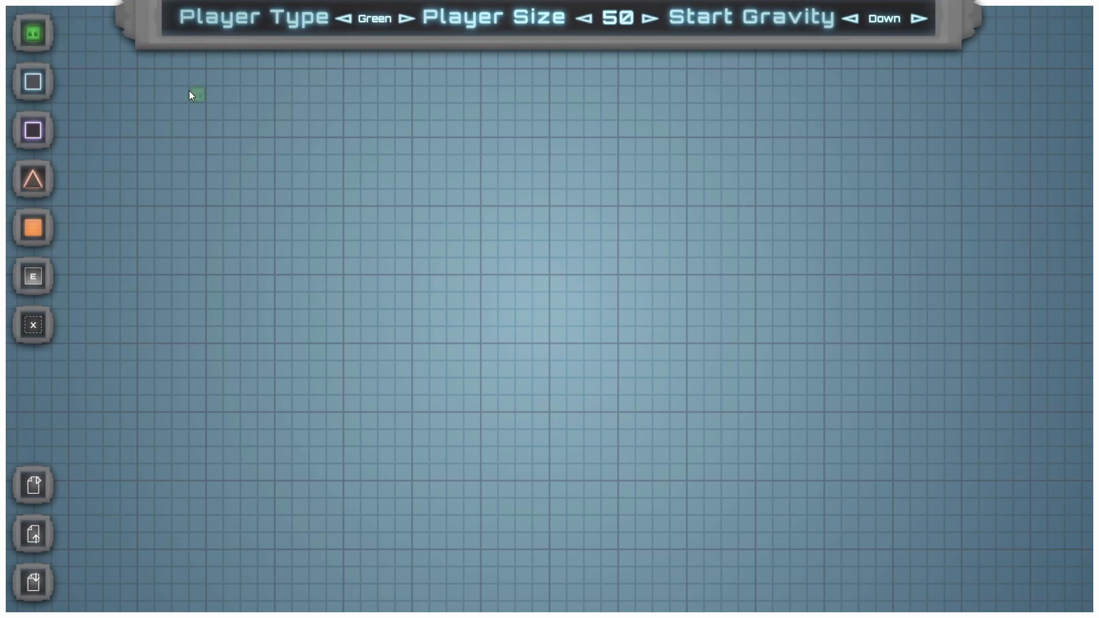
left_click(409, 17)
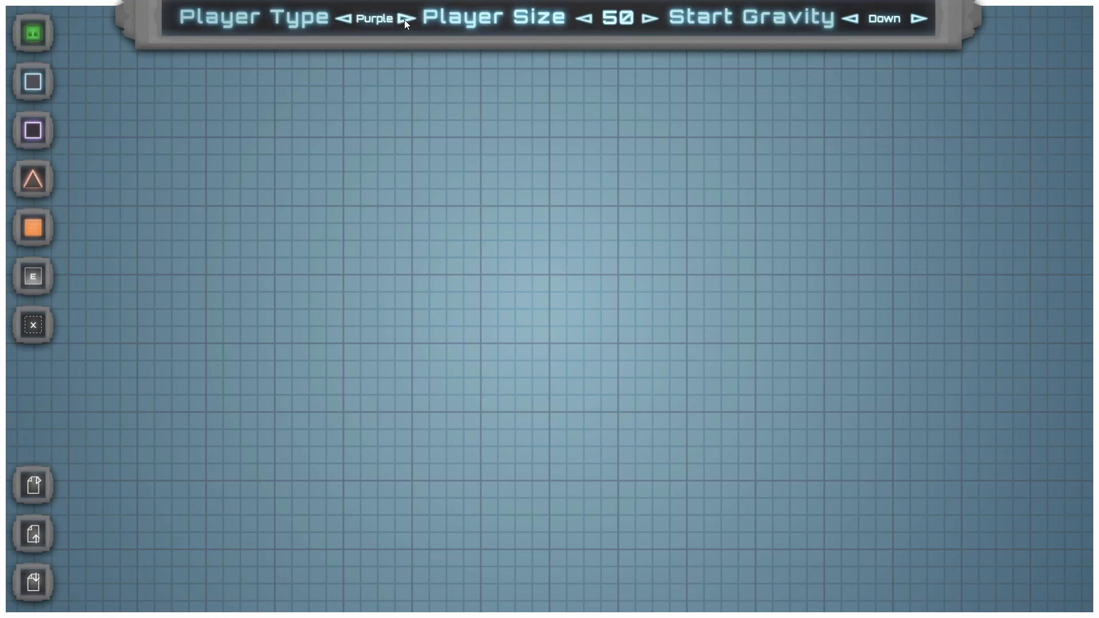
left_click(409, 18)
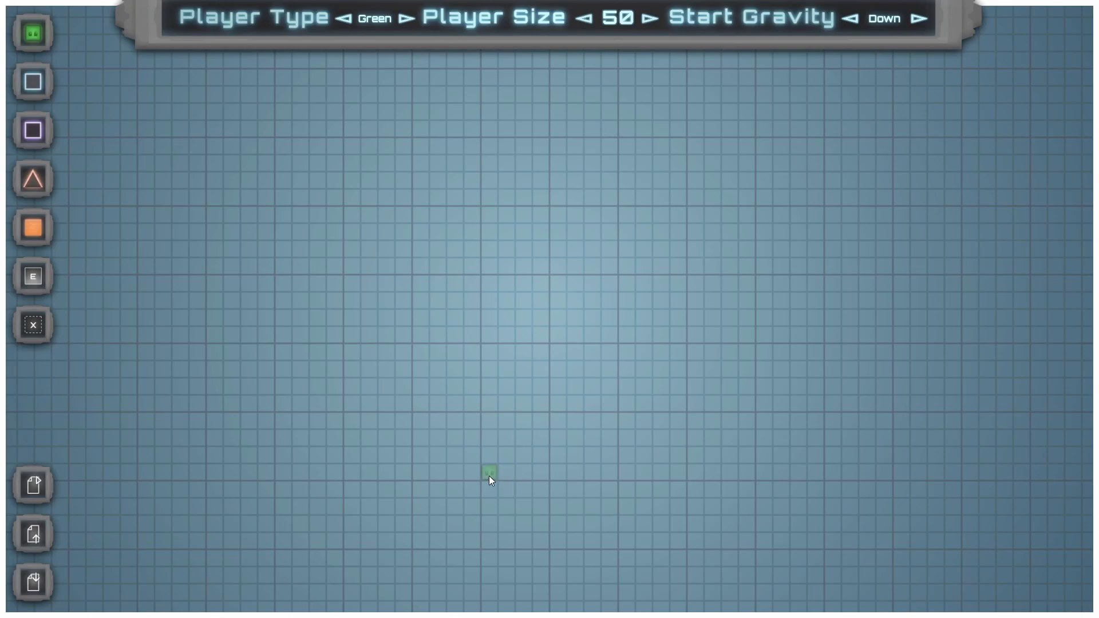
left_click(489, 472)
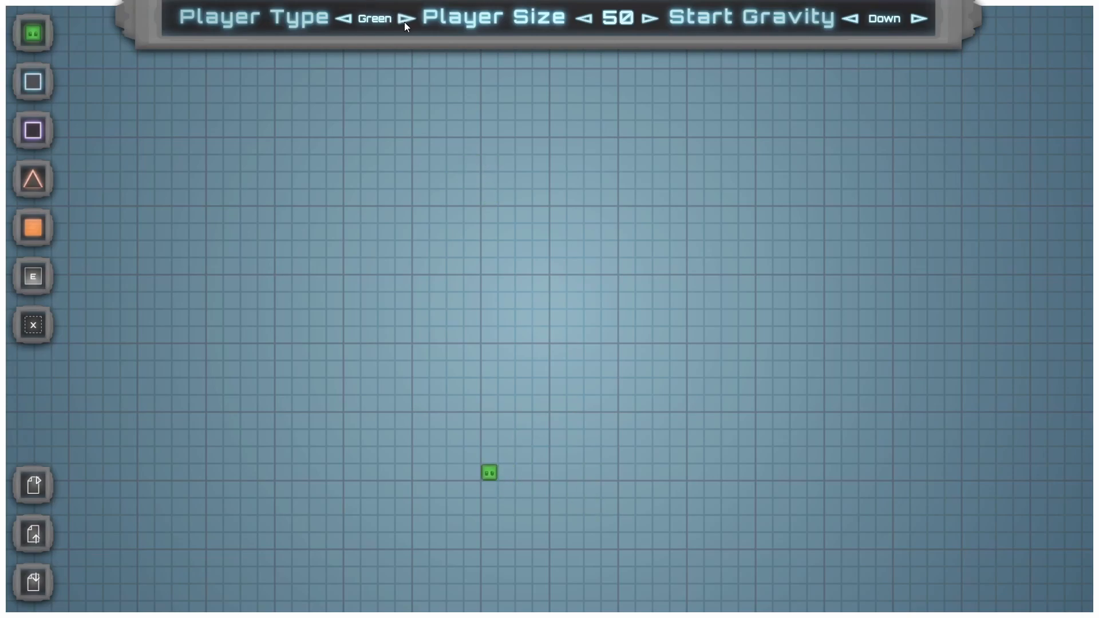
left_click(408, 17)
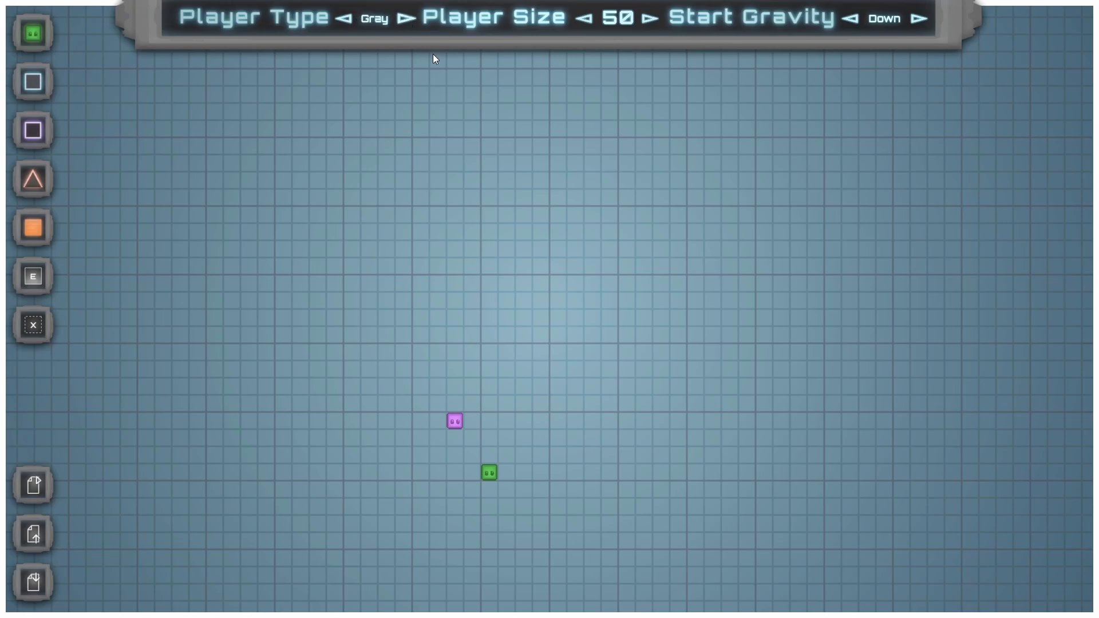
left_click(405, 17)
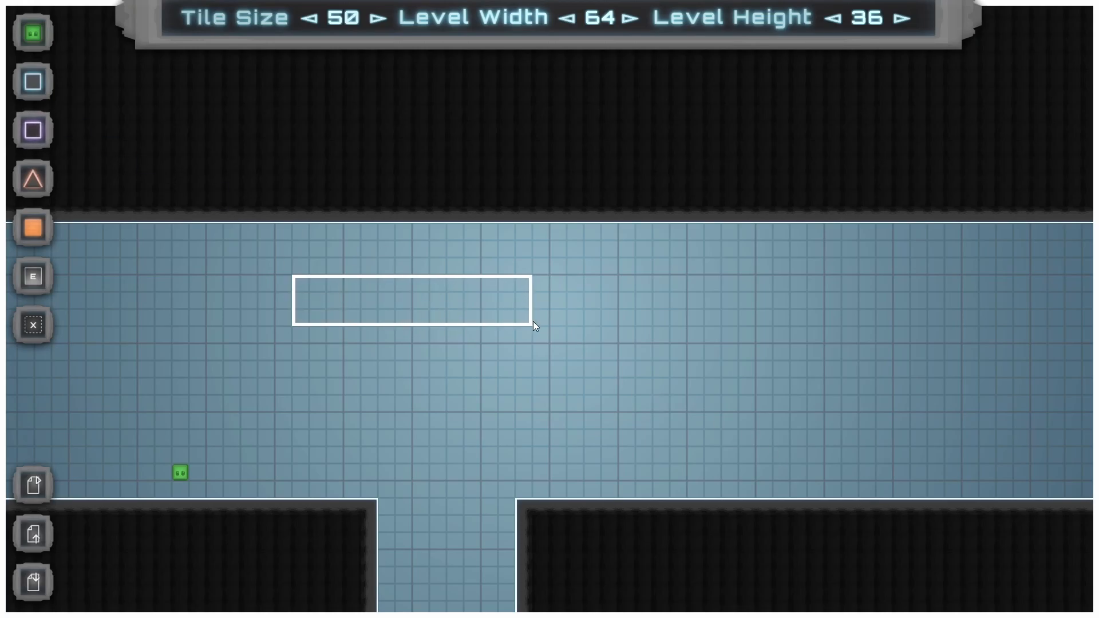
Add the solid T-shaped block hanging from the ceiling above the gap.
left_click(411, 297)
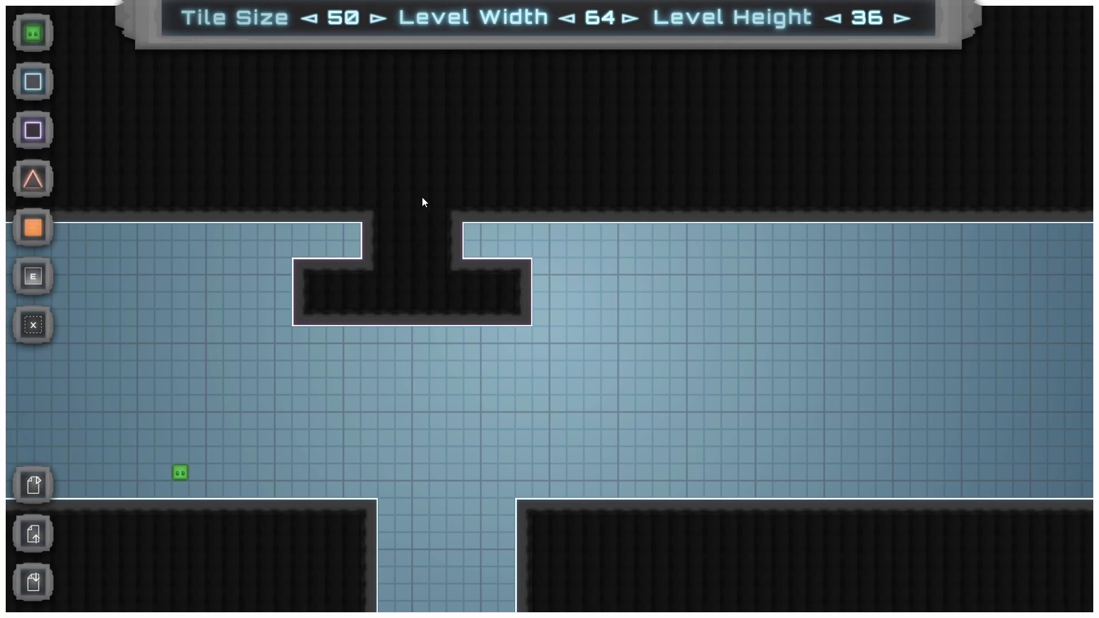
mouse_move(815, 429)
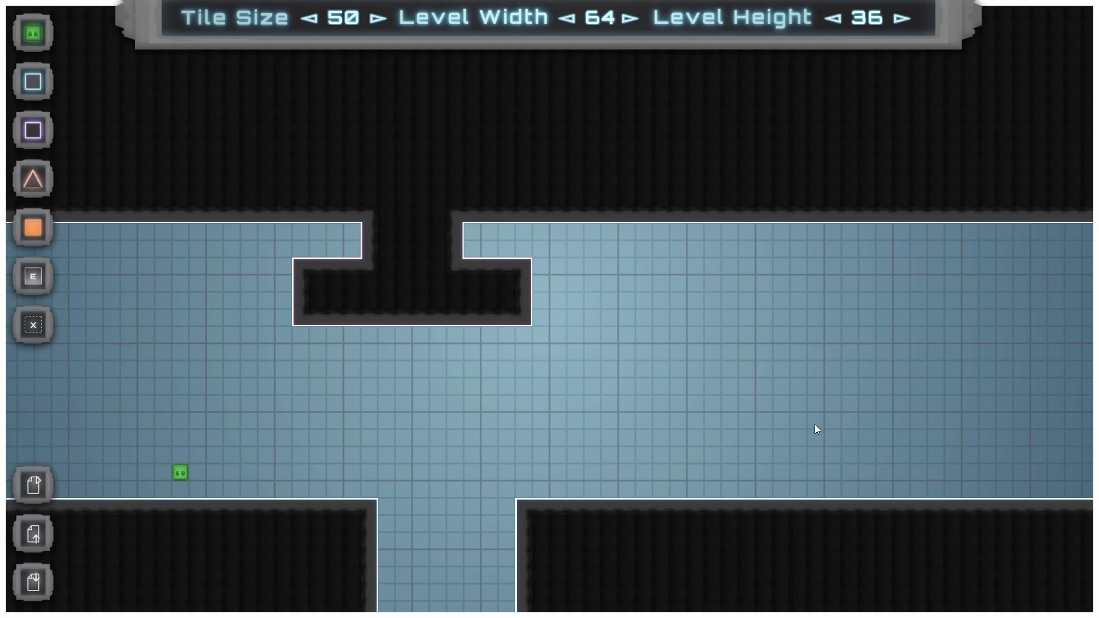
mouse_move(803, 373)
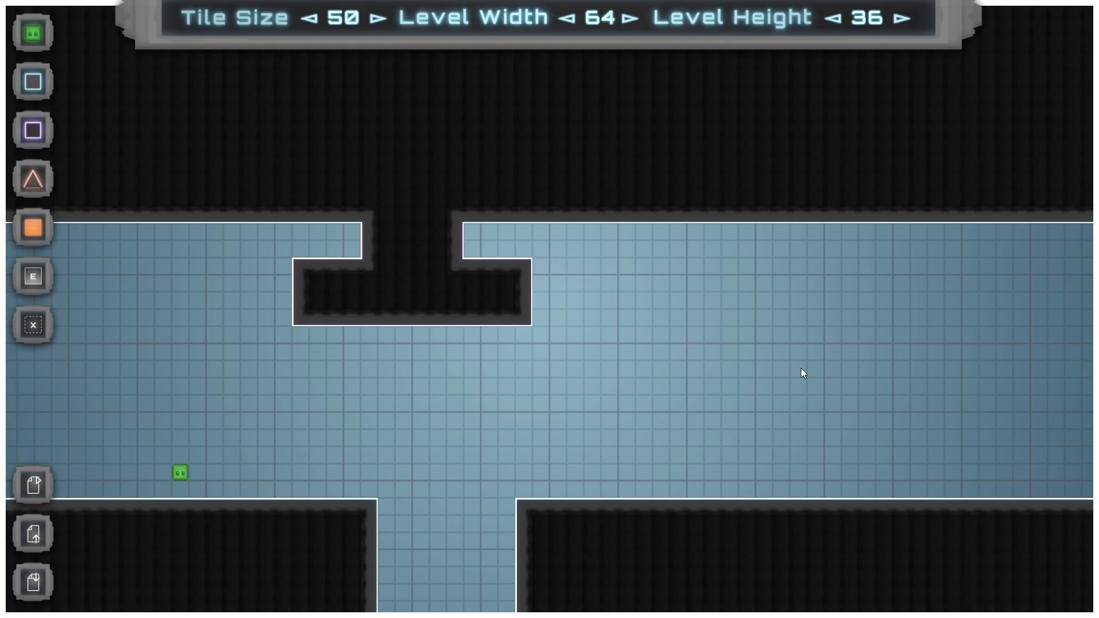
mouse_move(549, 379)
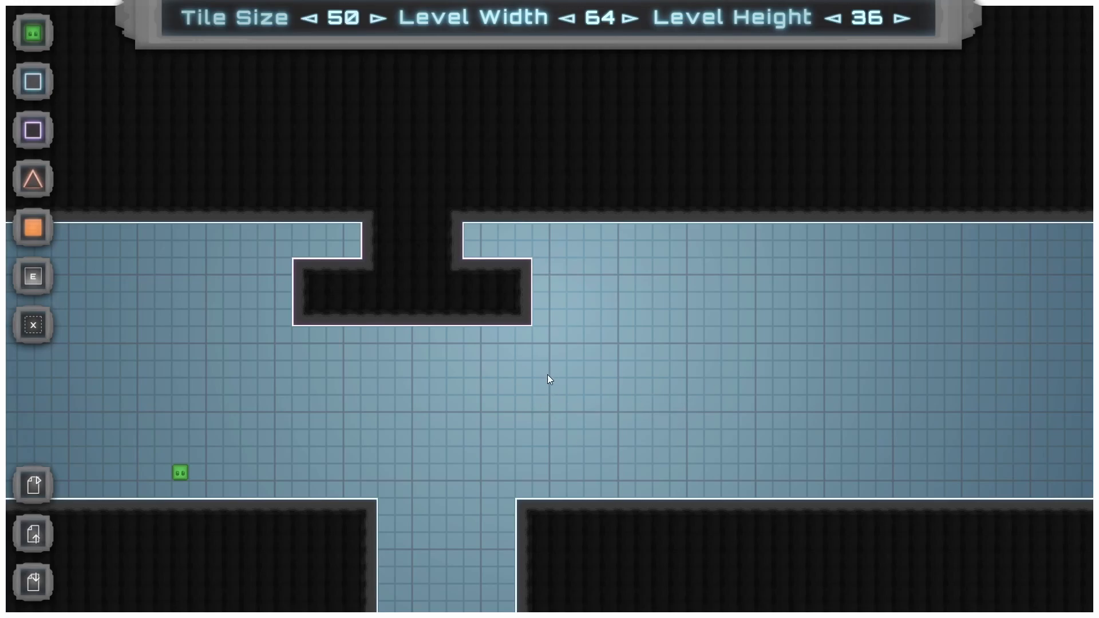
mouse_move(290, 274)
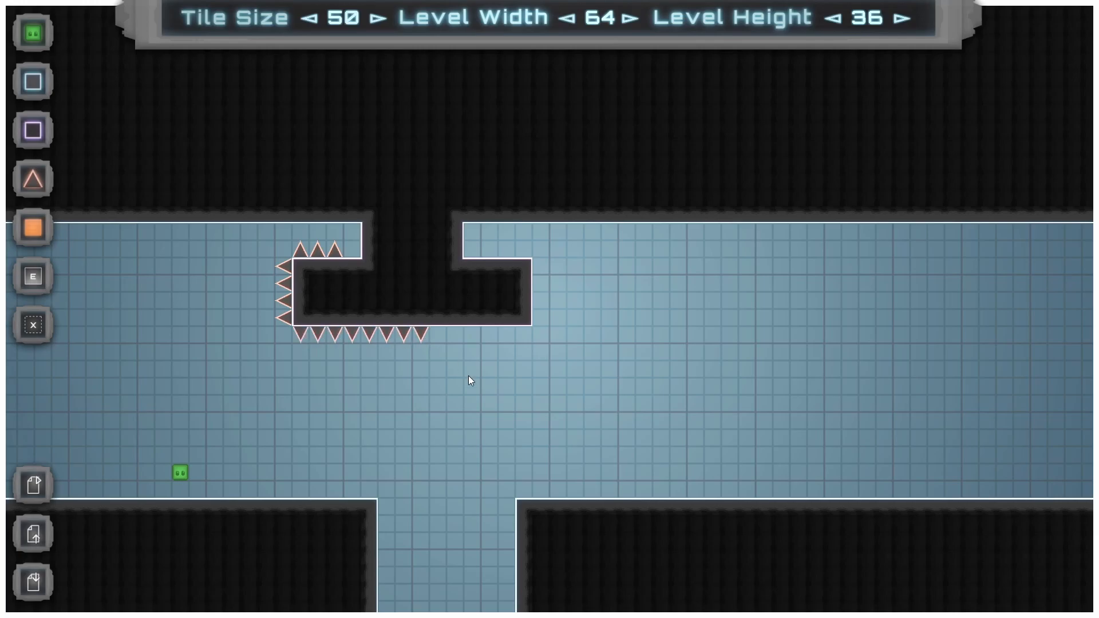
Line the hanging T-block and both ground edges beside the gap with spikes.
left_click(371, 491)
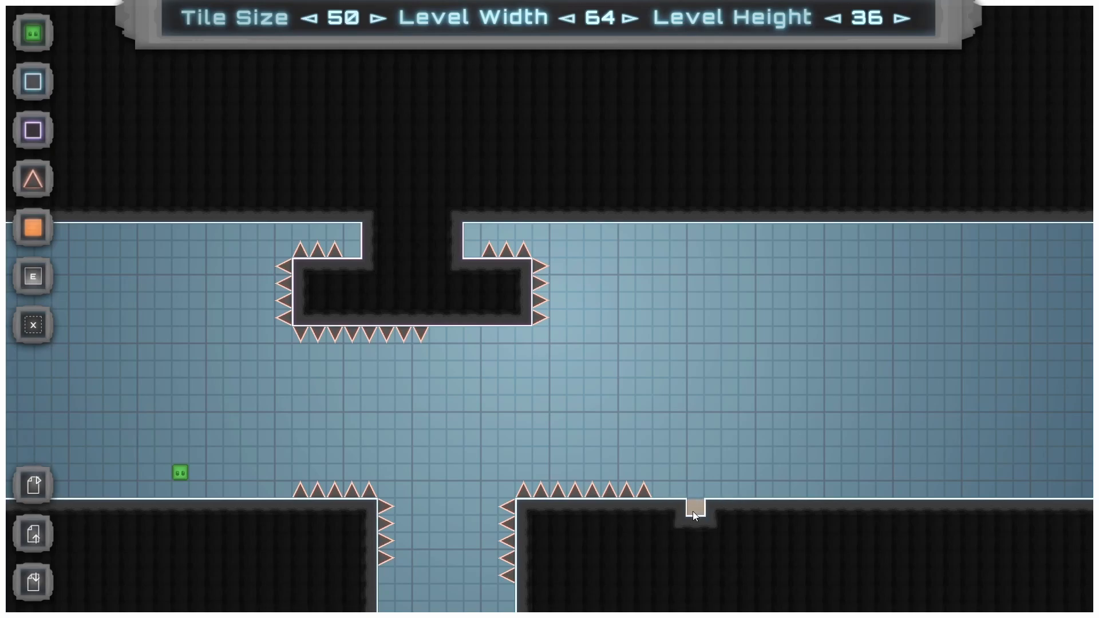
Fill the lower-right area beyond the right ground block with orange lava hazard.
left_click(693, 506)
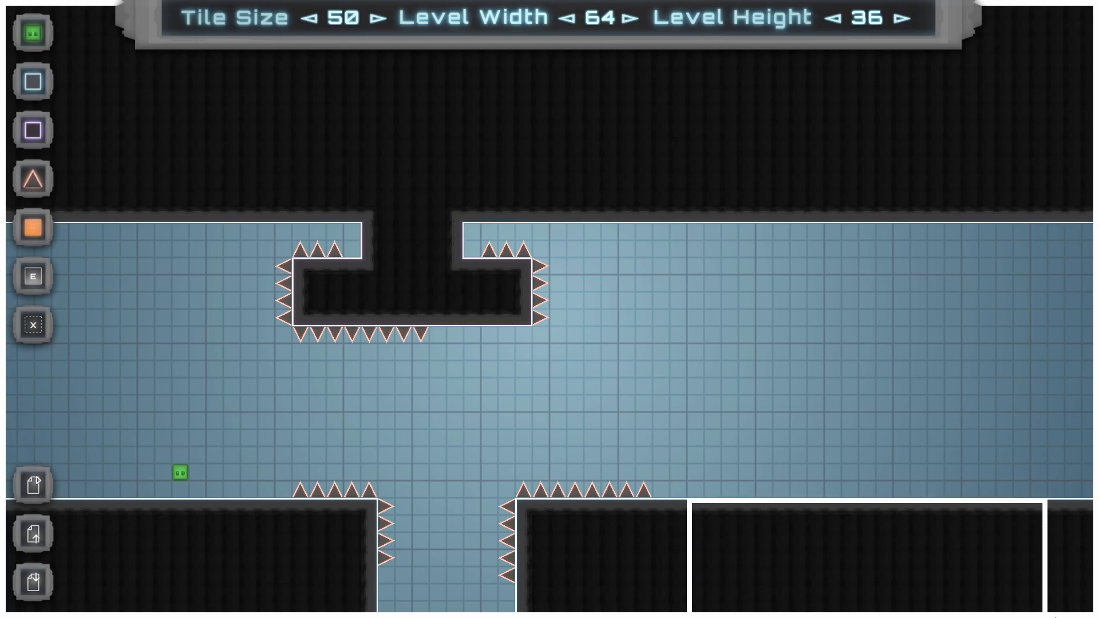
left_click(862, 551)
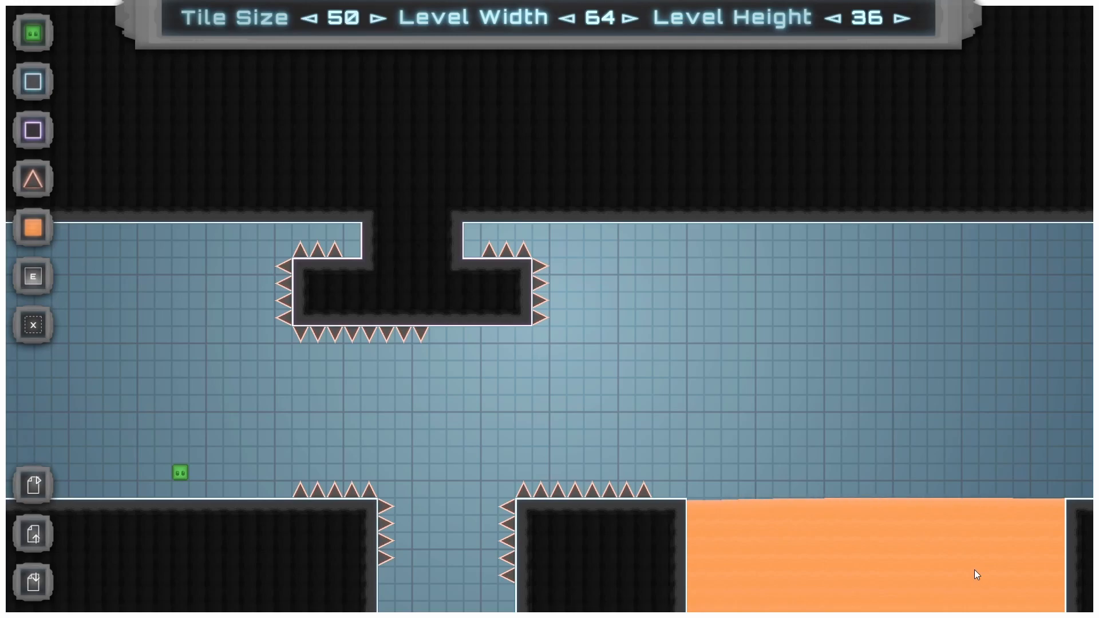
scroll("up", 3)
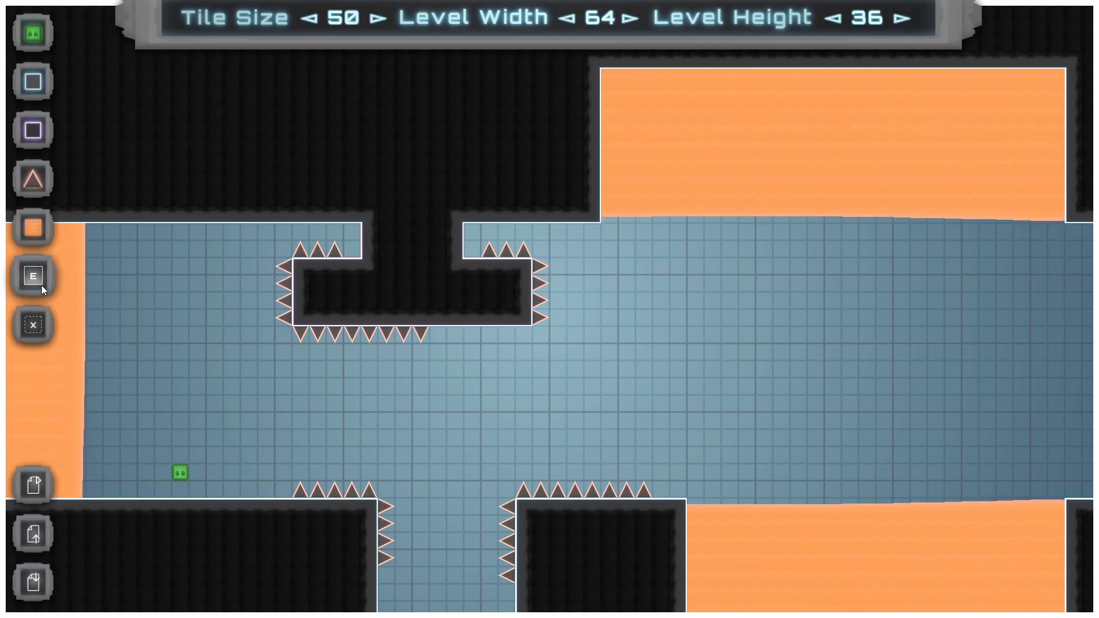
Erase the orange strip along the left edge, keeping only the right-side lava.
left_click(32, 276)
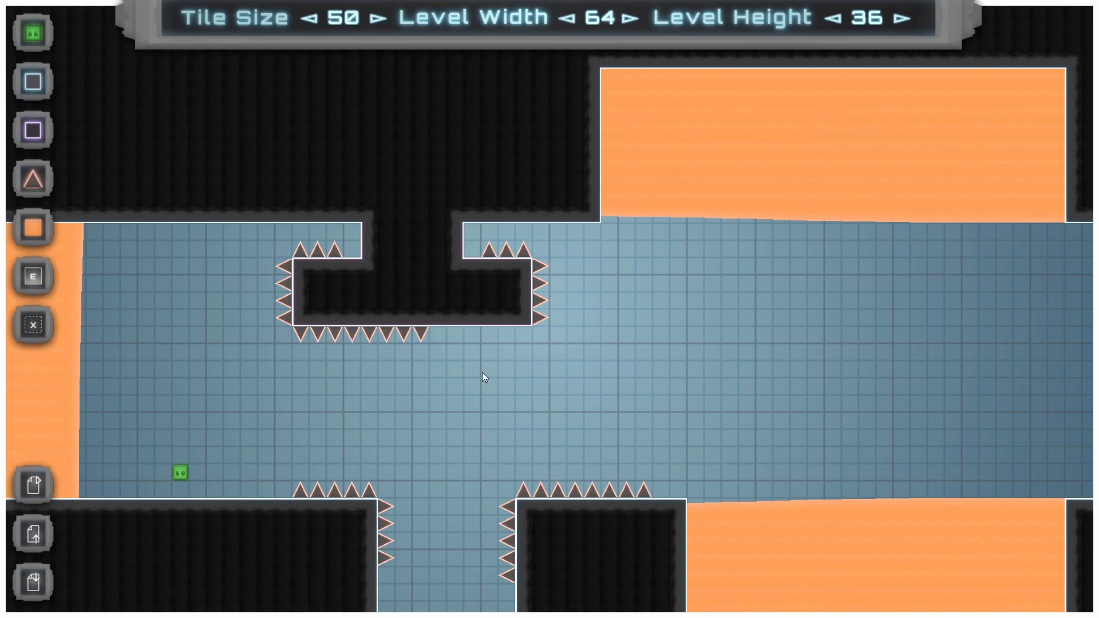
mouse_move(527, 385)
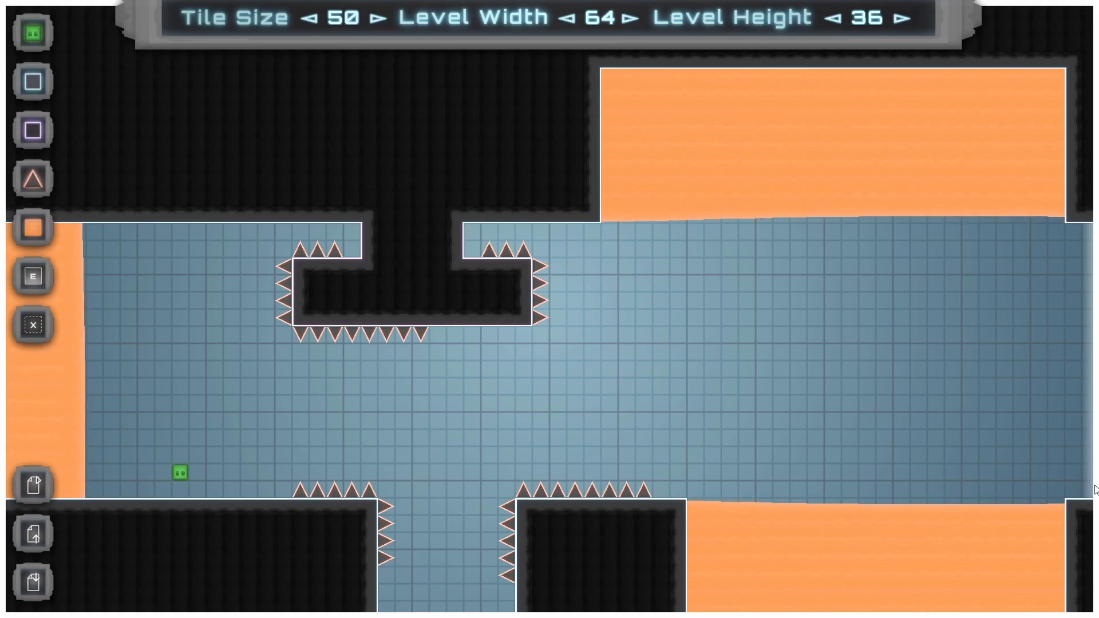
mouse_move(1014, 433)
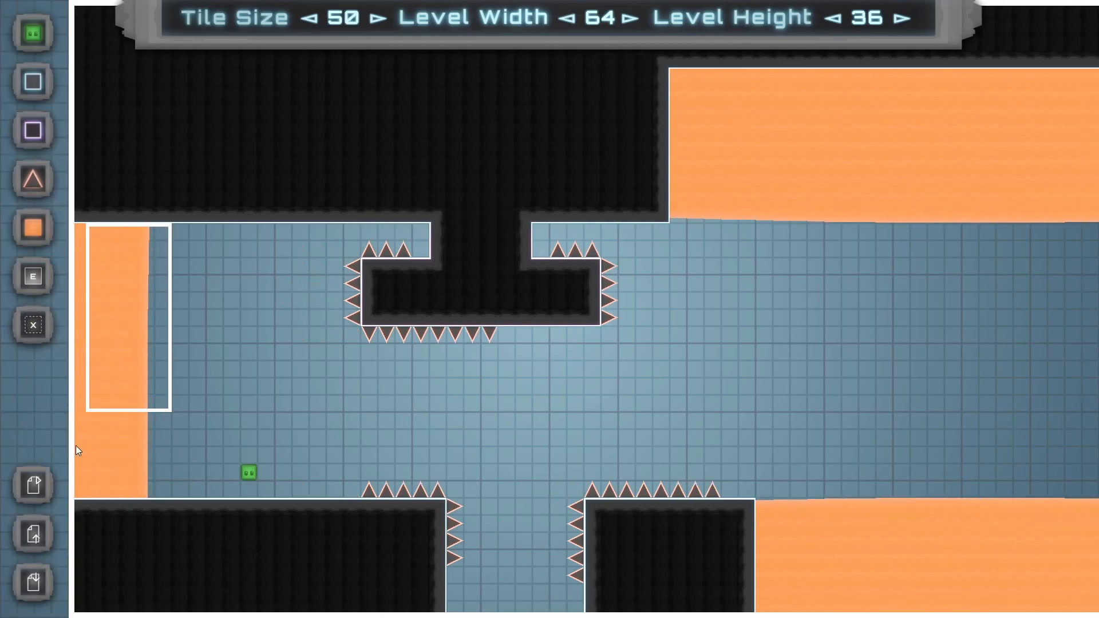
left_click(32, 275)
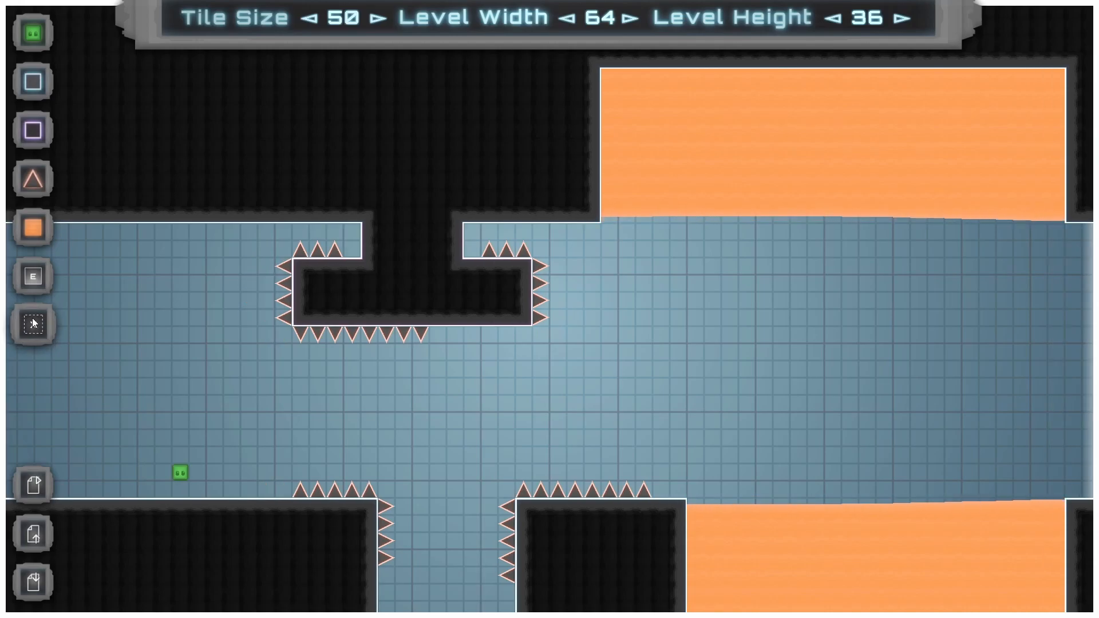
left_click(32, 324)
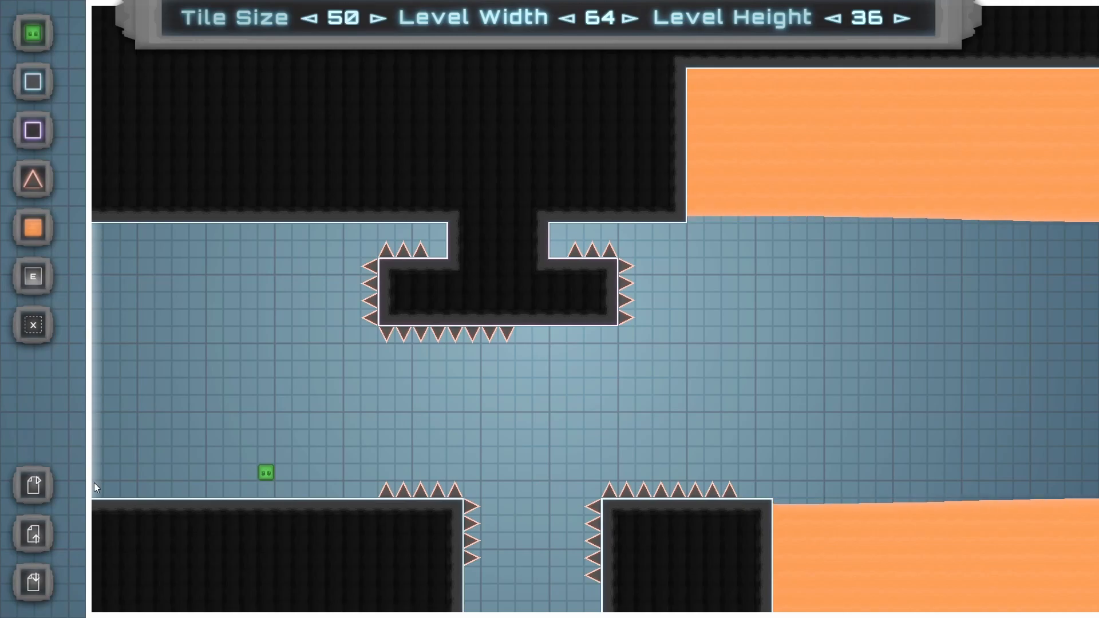
mouse_move(32, 324)
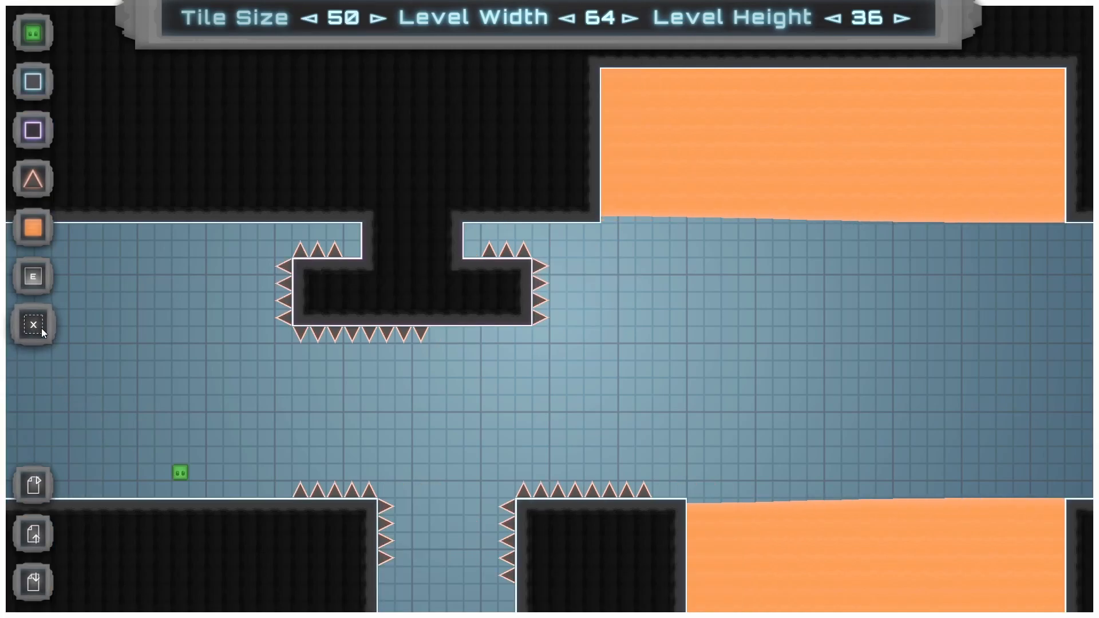
mouse_move(215, 370)
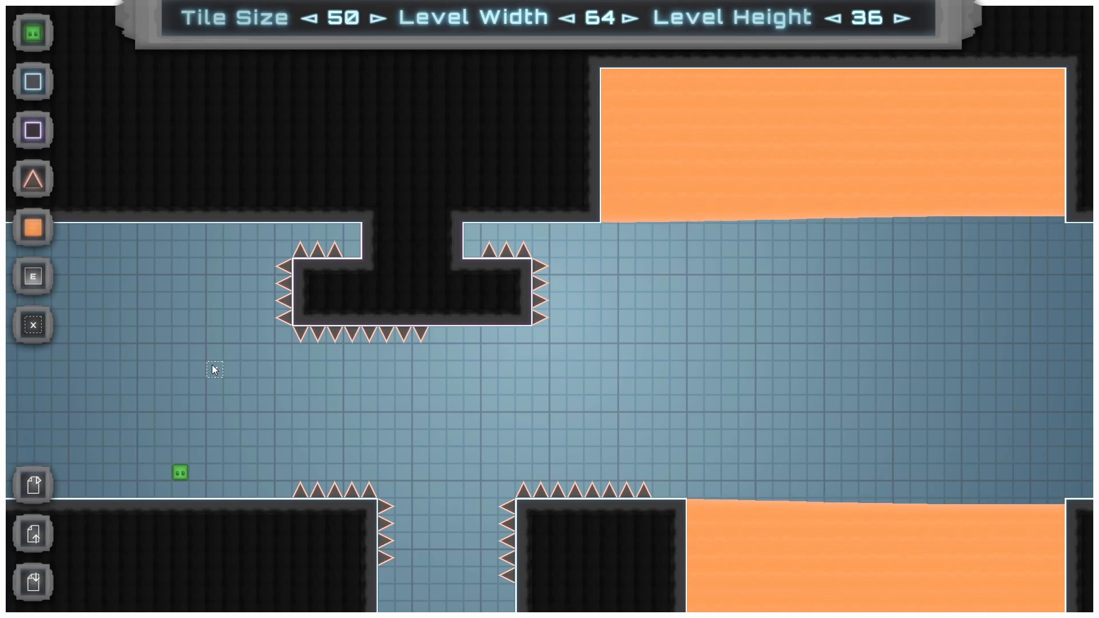
mouse_move(420, 336)
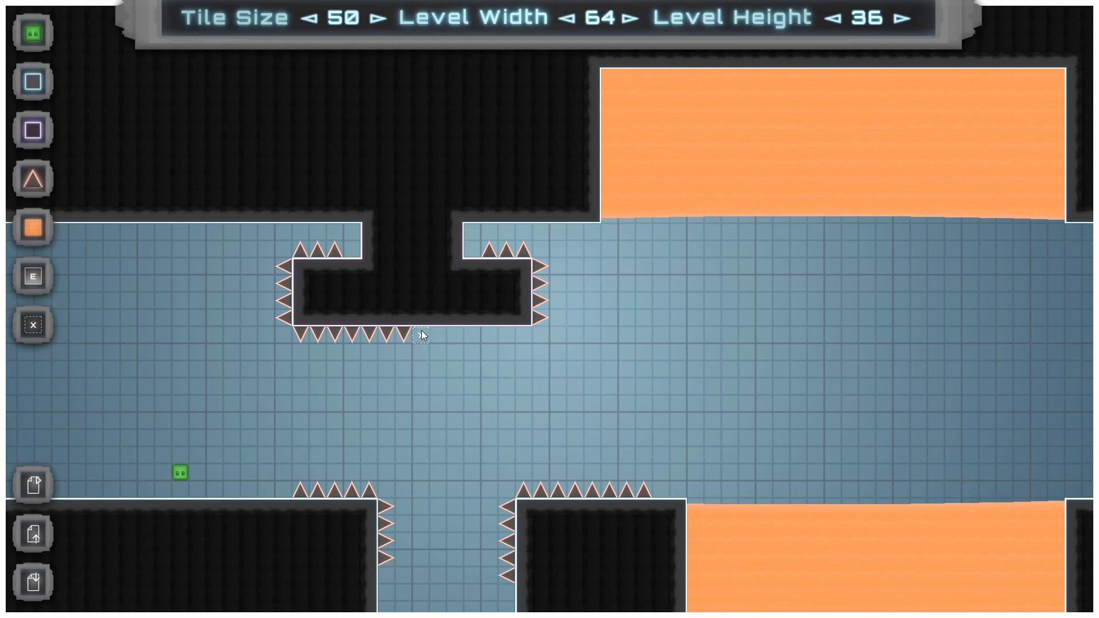
Erase the upper-right lava pool and the spikes under the central ceiling block, reshaping the floor.
left_click(420, 336)
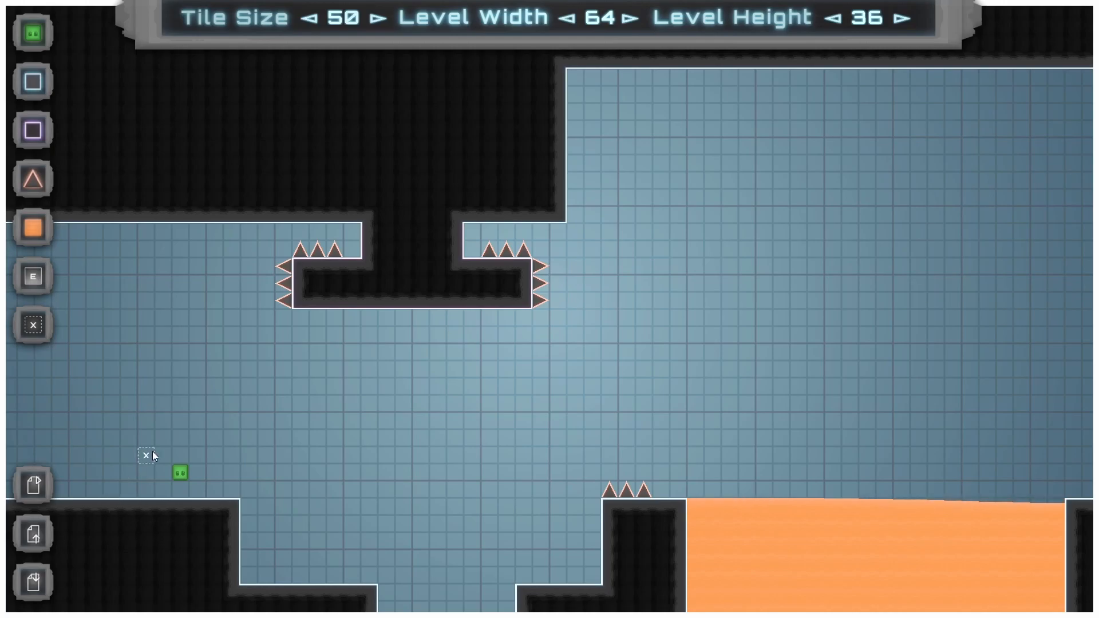
mouse_move(420, 318)
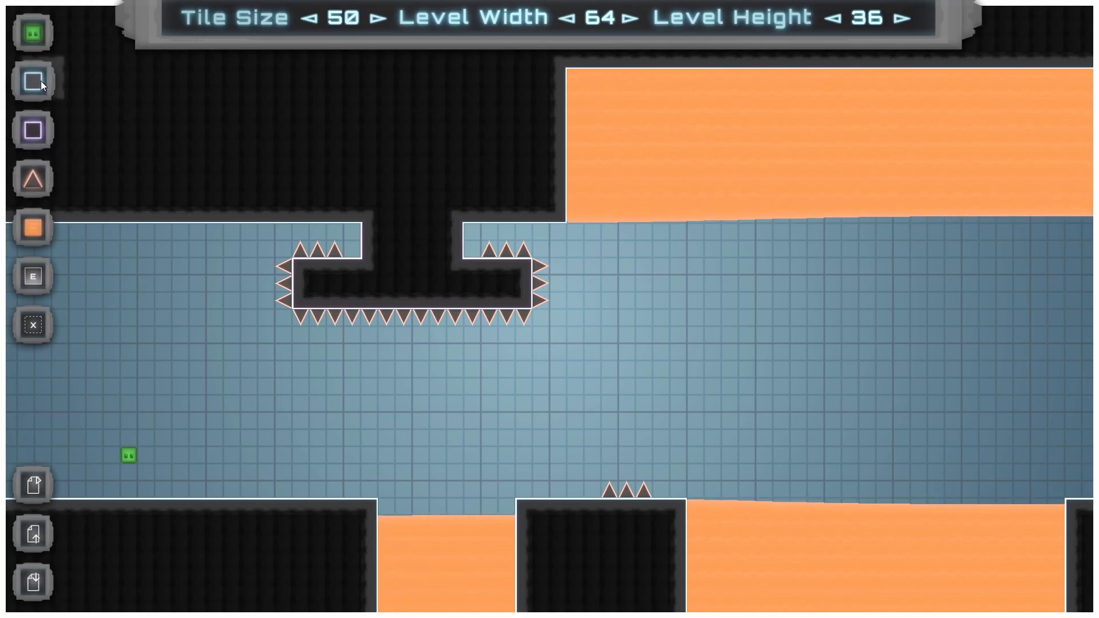
Extend the level rightward with T-shaped wall blocks, lava pools and spike rows.
scroll("left", 3)
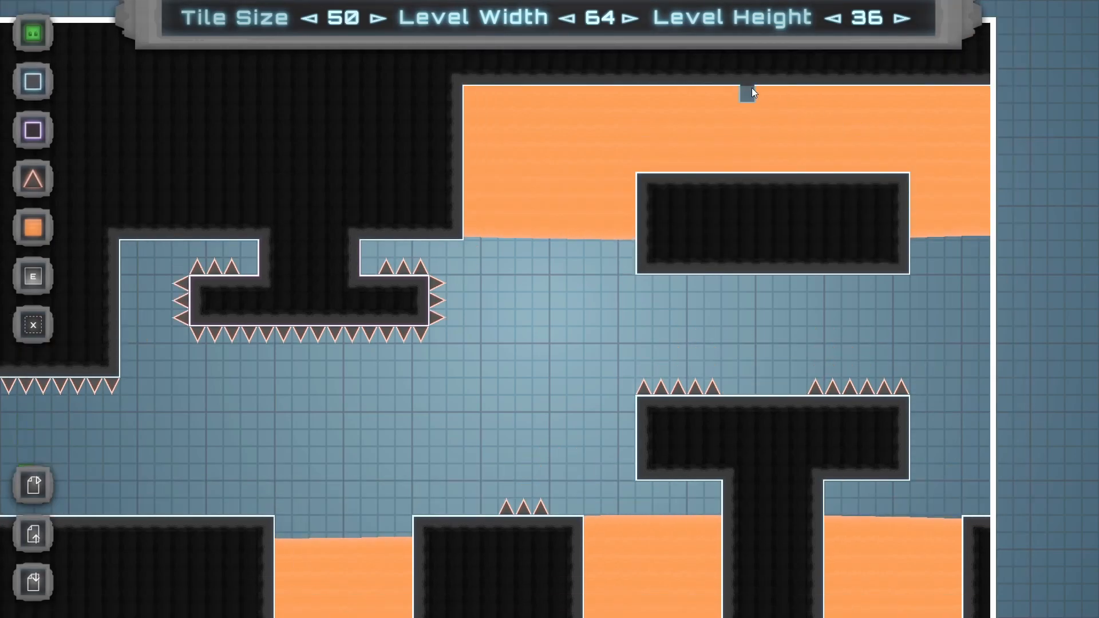
left_click(750, 95)
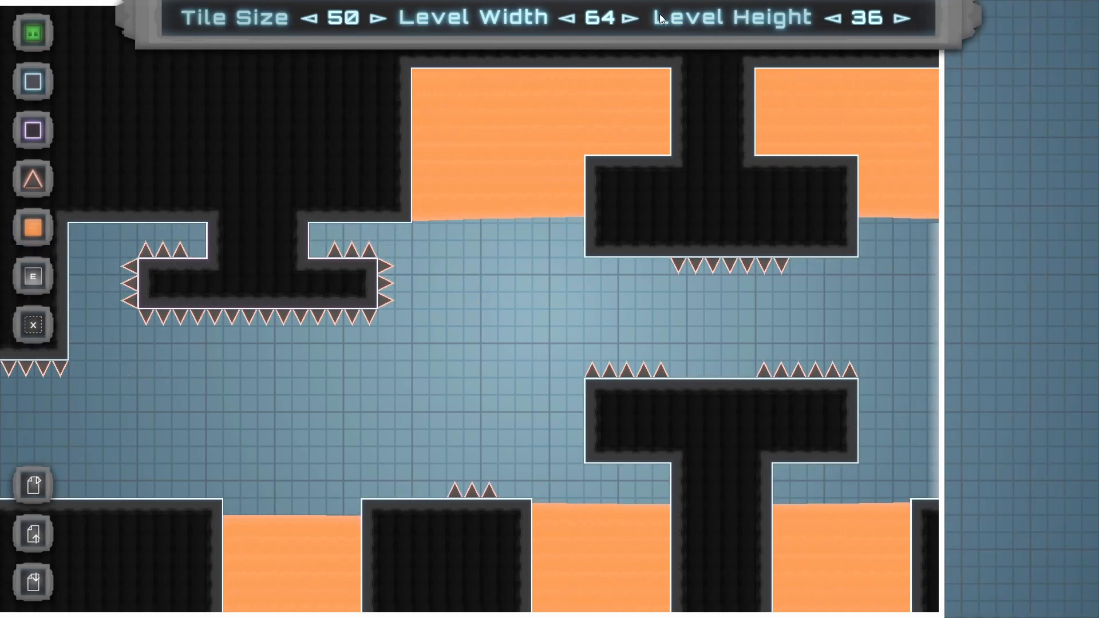
Widen the level to 70 tiles and build out the new right-edge columns.
left_click(634, 16)
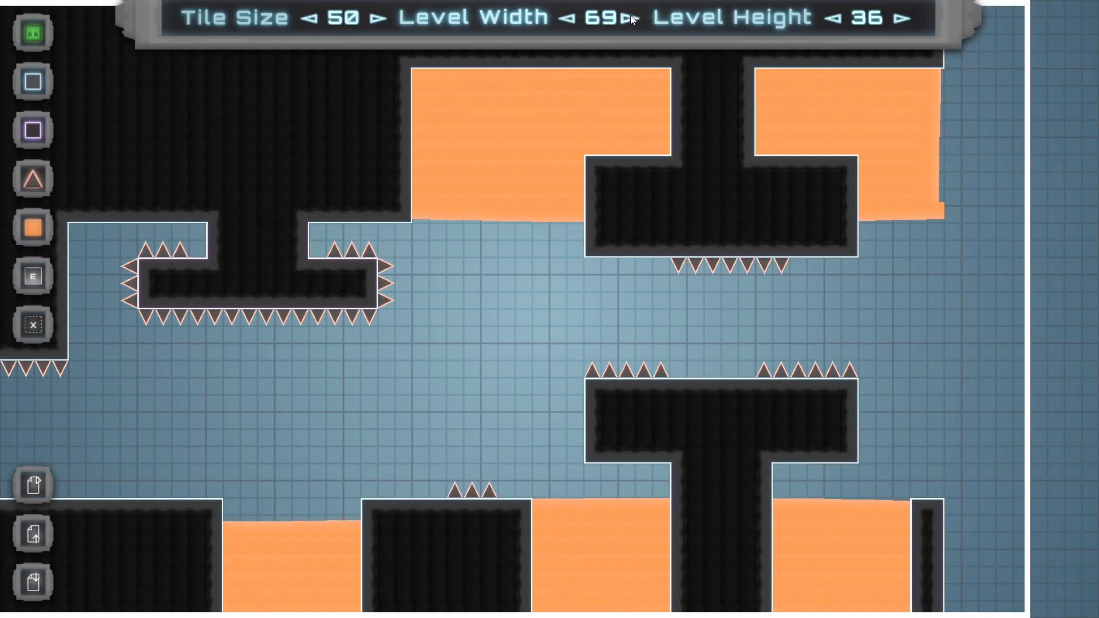
left_click(626, 16)
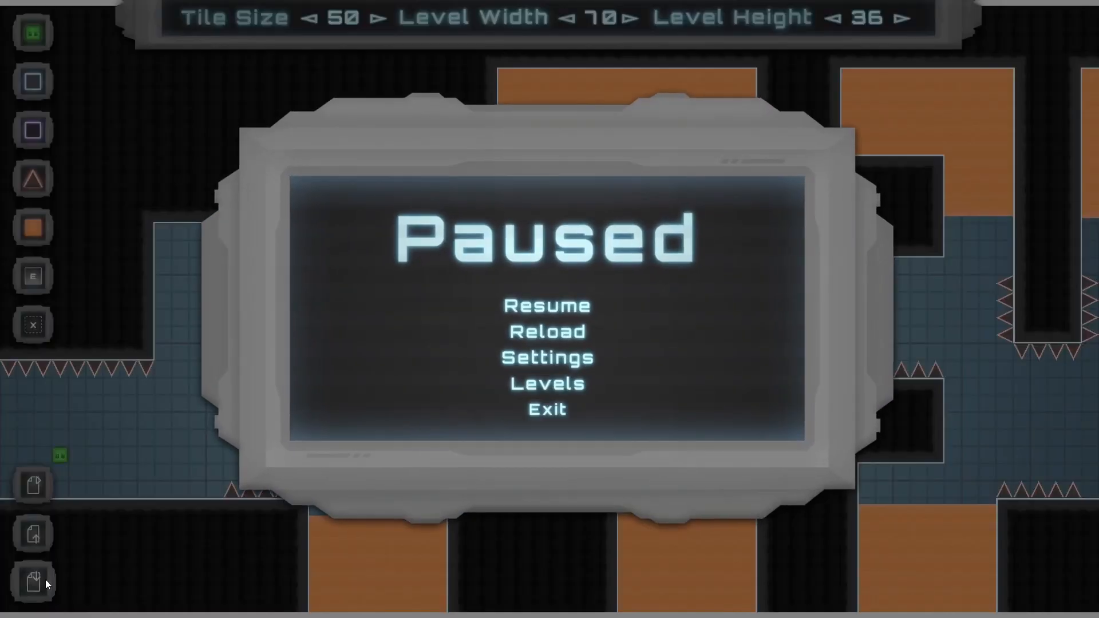
Save the level with the floating platform, then load it back into the editor.
left_click(548, 306)
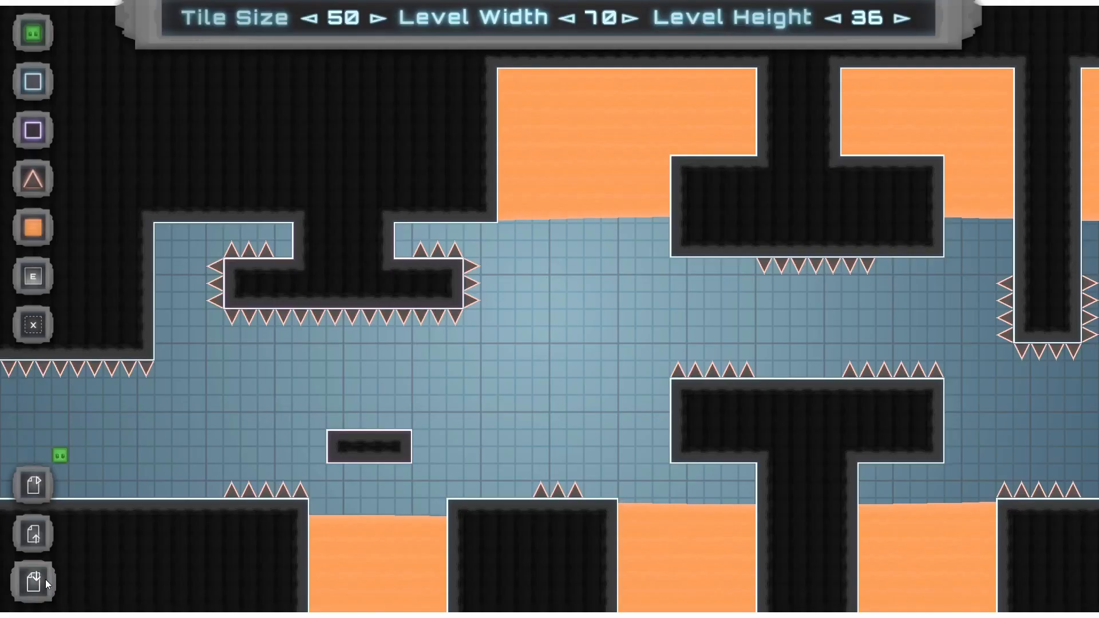
mouse_move(32, 532)
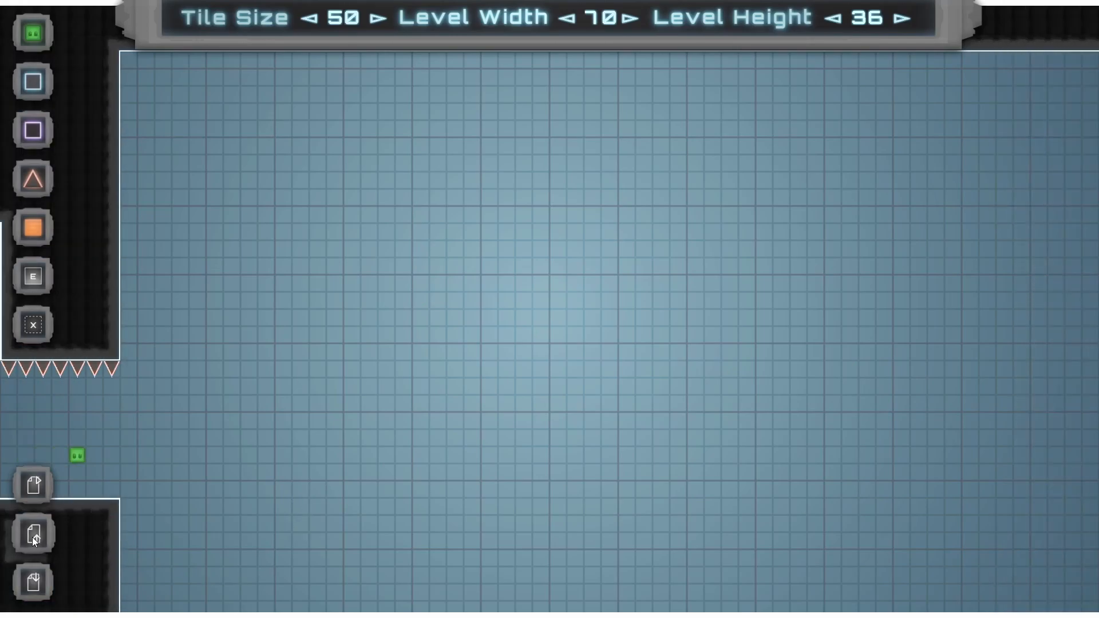
left_click(32, 532)
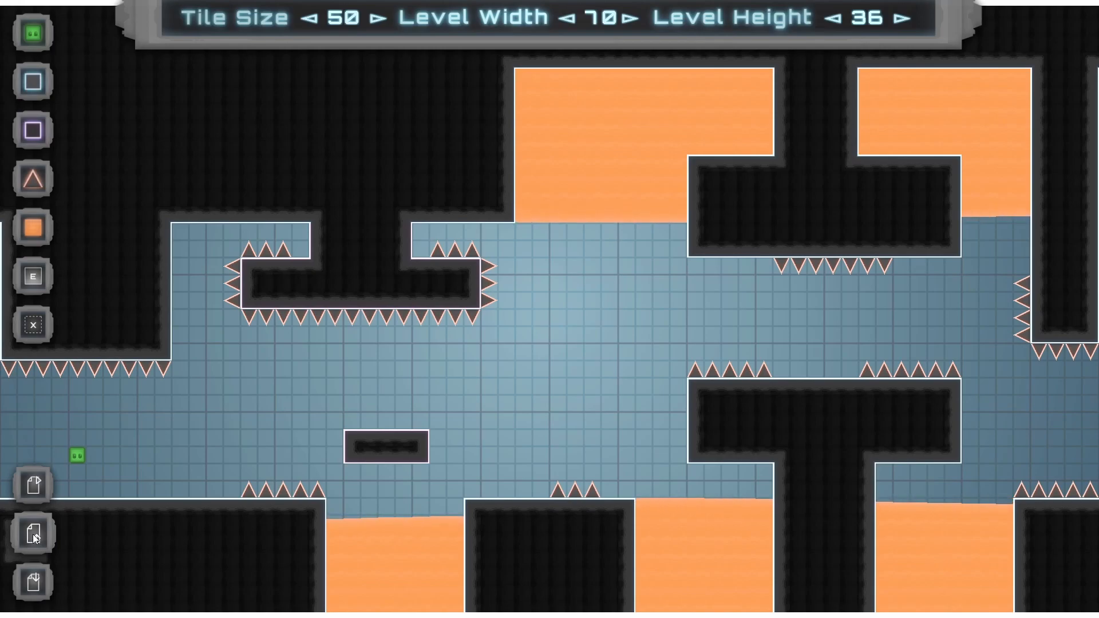
mouse_move(32, 484)
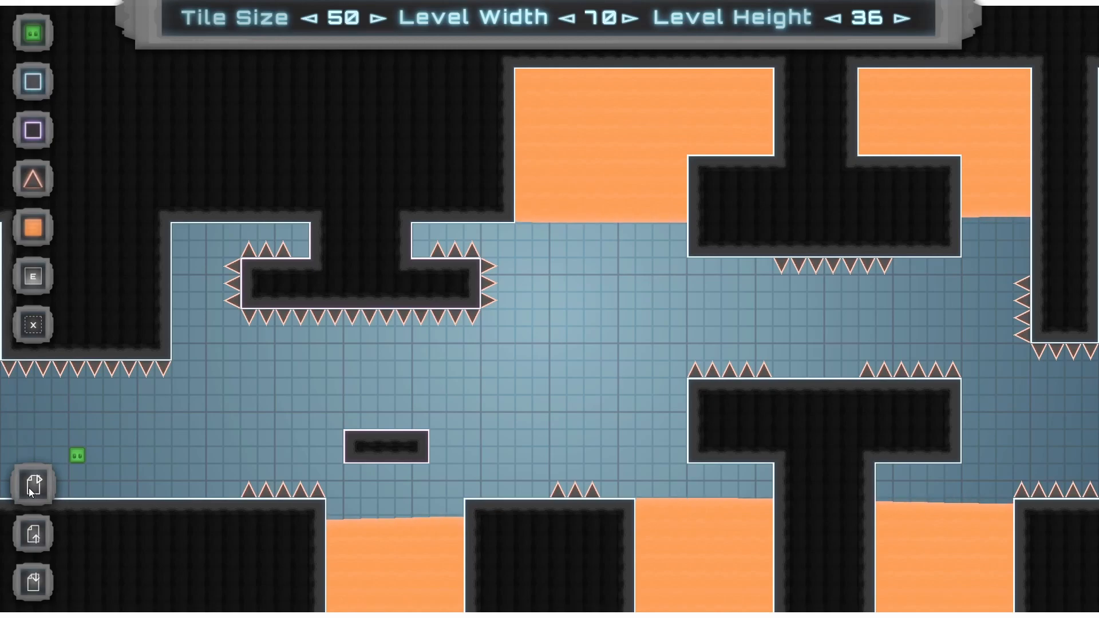
Play-test the level from the toolbar and reach the goal for Level Complete.
left_click(31, 486)
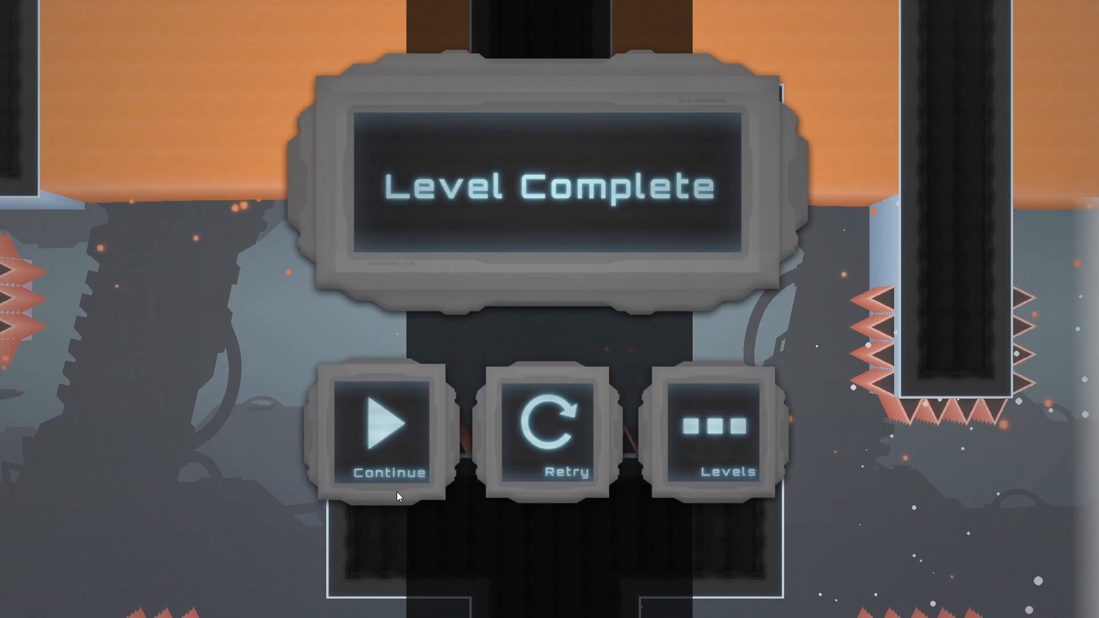
mouse_move(713, 466)
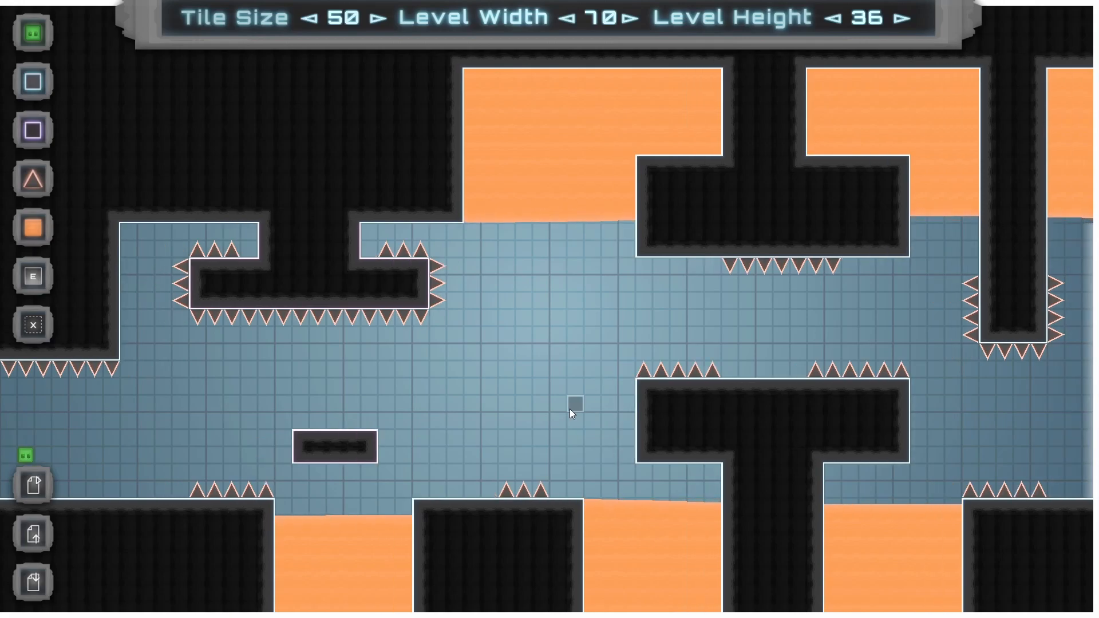
mouse_move(502, 419)
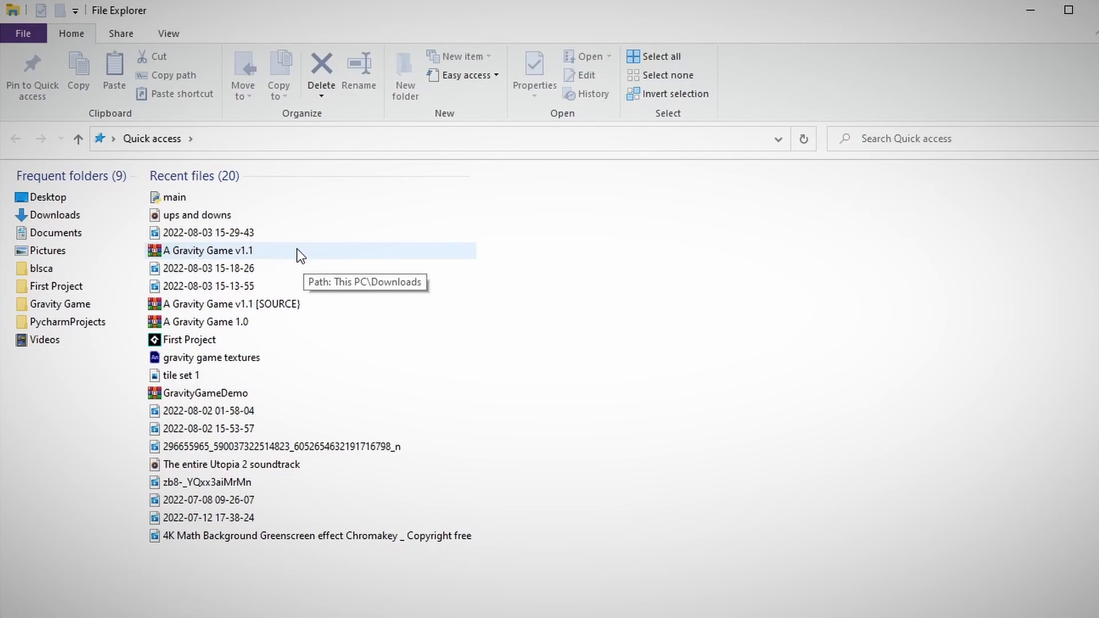
Copy editorsavefile from the leveldata folder inside A Gravity Game v1.1 zip.
double_click(208, 251)
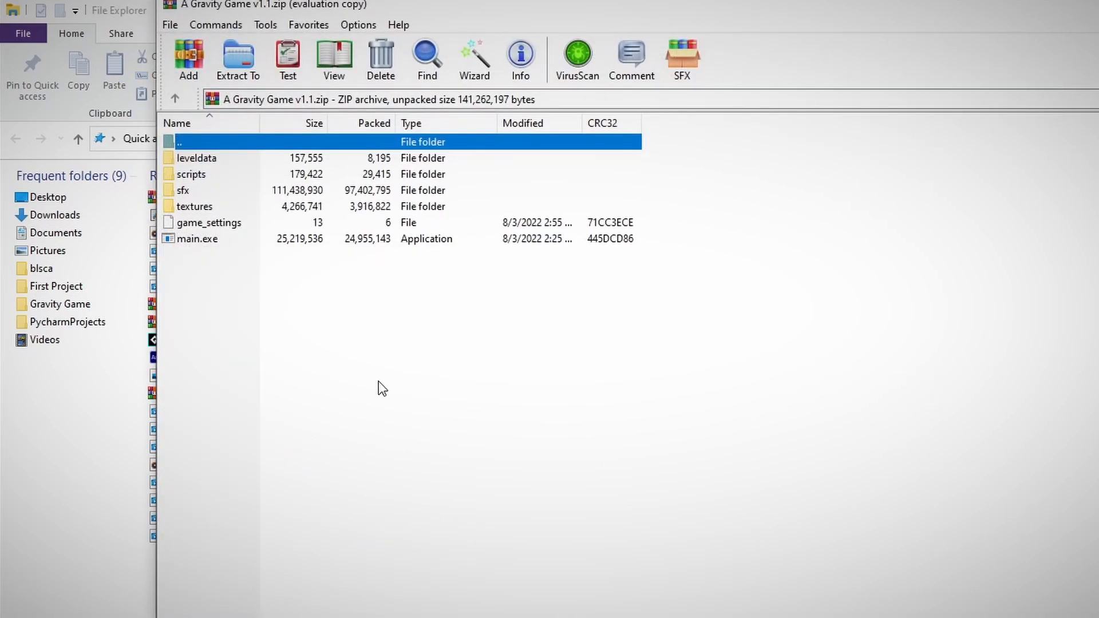
mouse_move(302, 310)
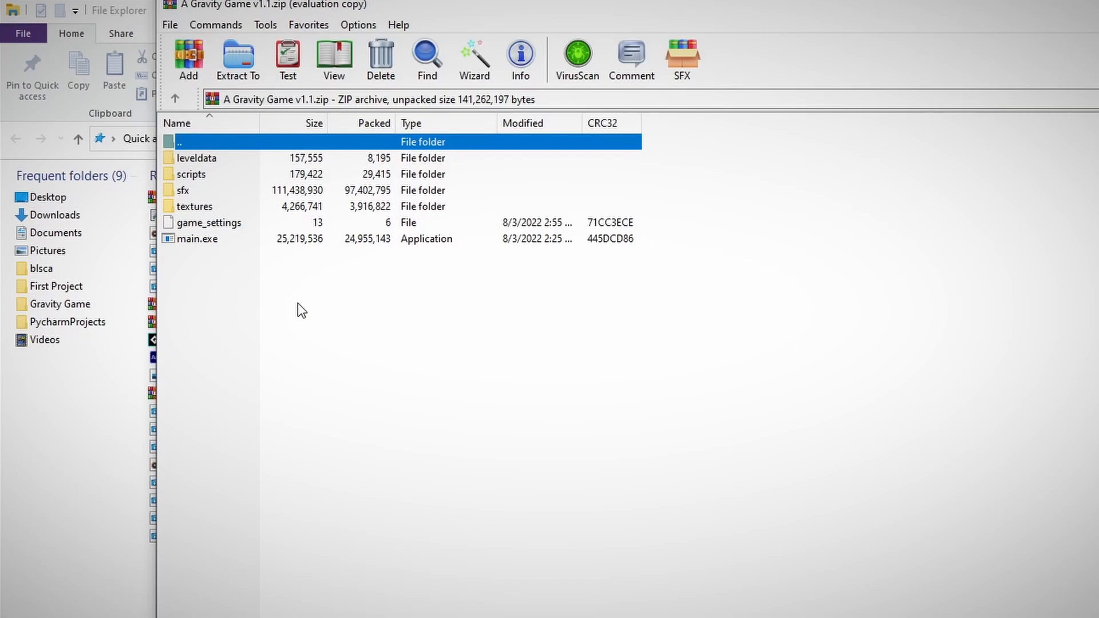
double_click(198, 158)
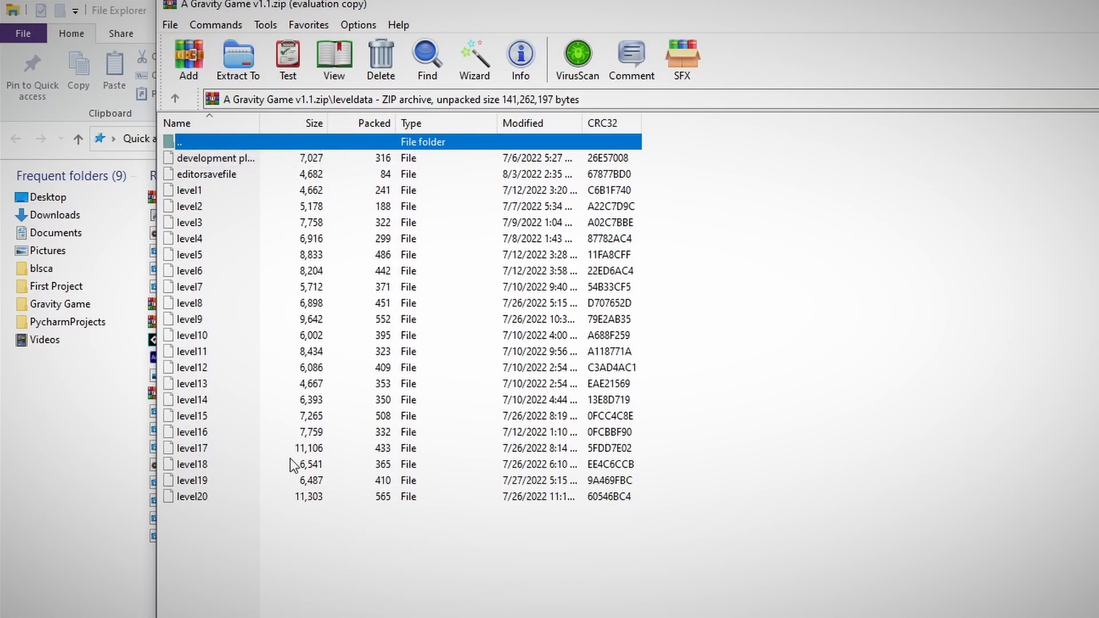
mouse_move(247, 185)
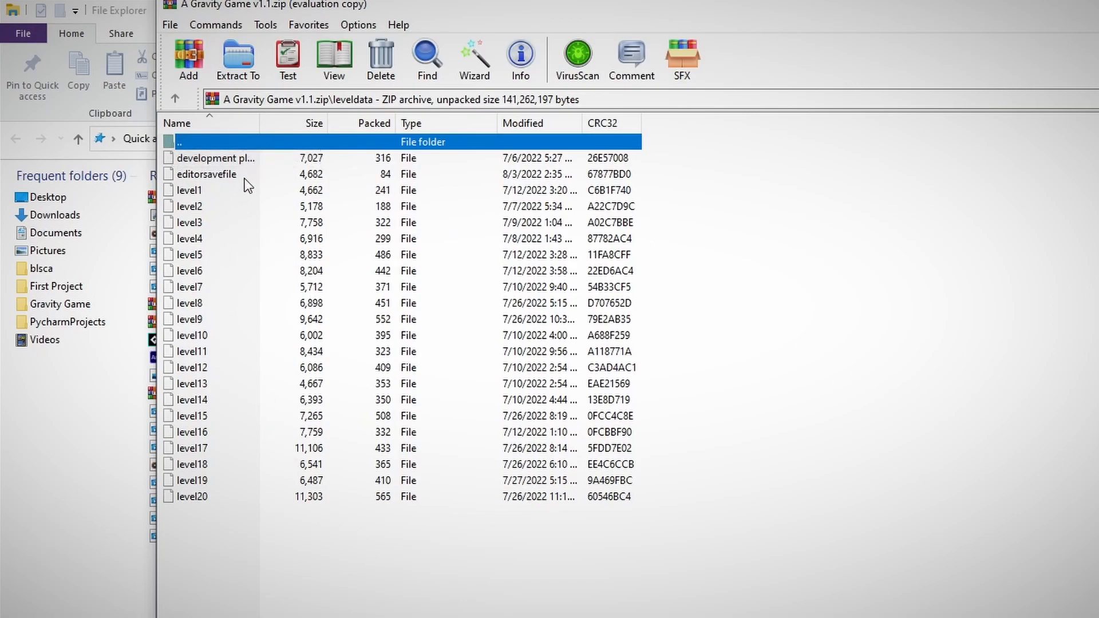
left_click(206, 174)
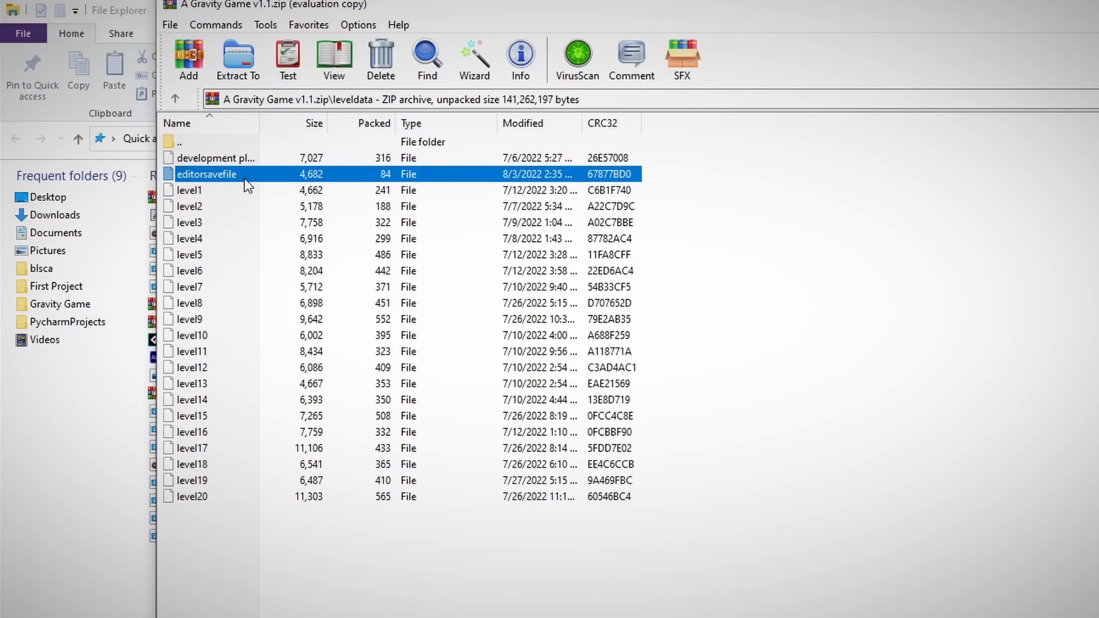
right_click(206, 174)
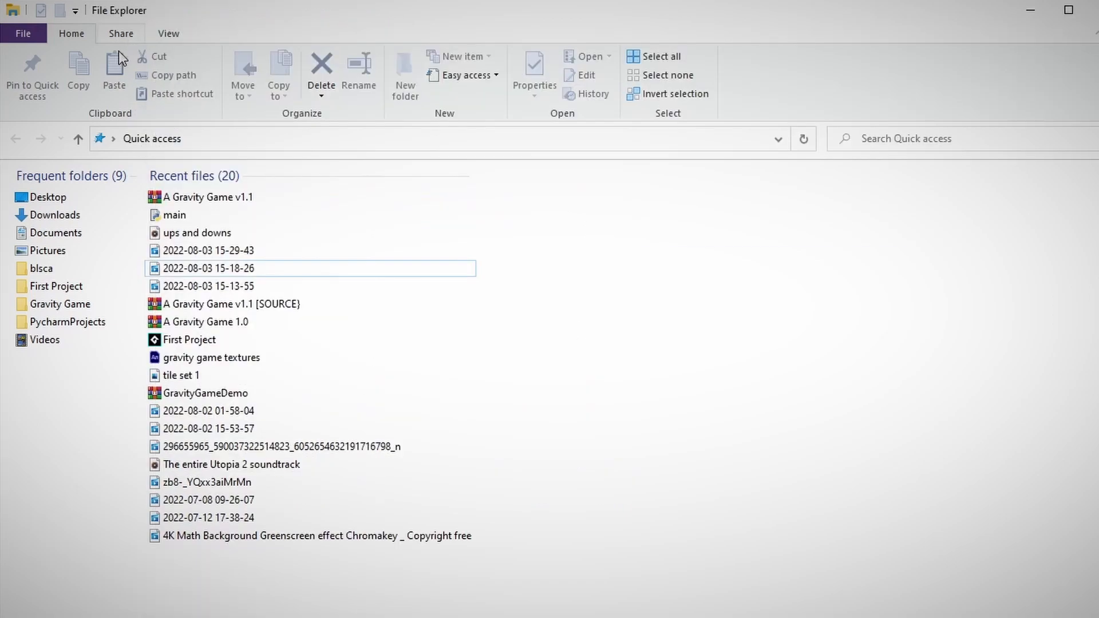
Paste the copied editorsavefile into the Downloads folder.
left_click(54, 214)
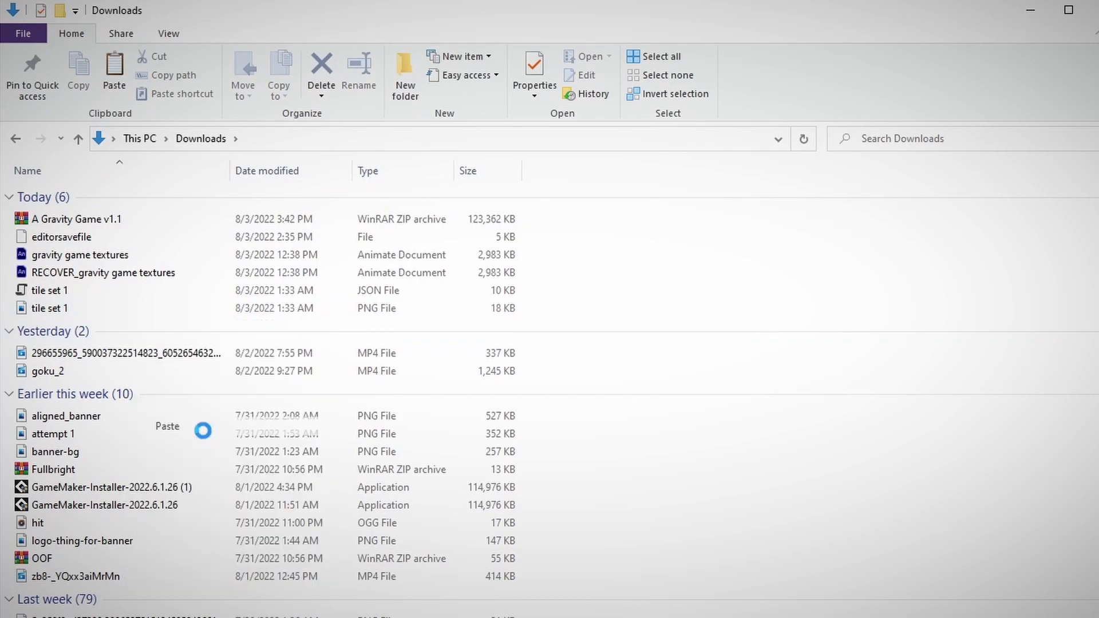
left_click(114, 73)
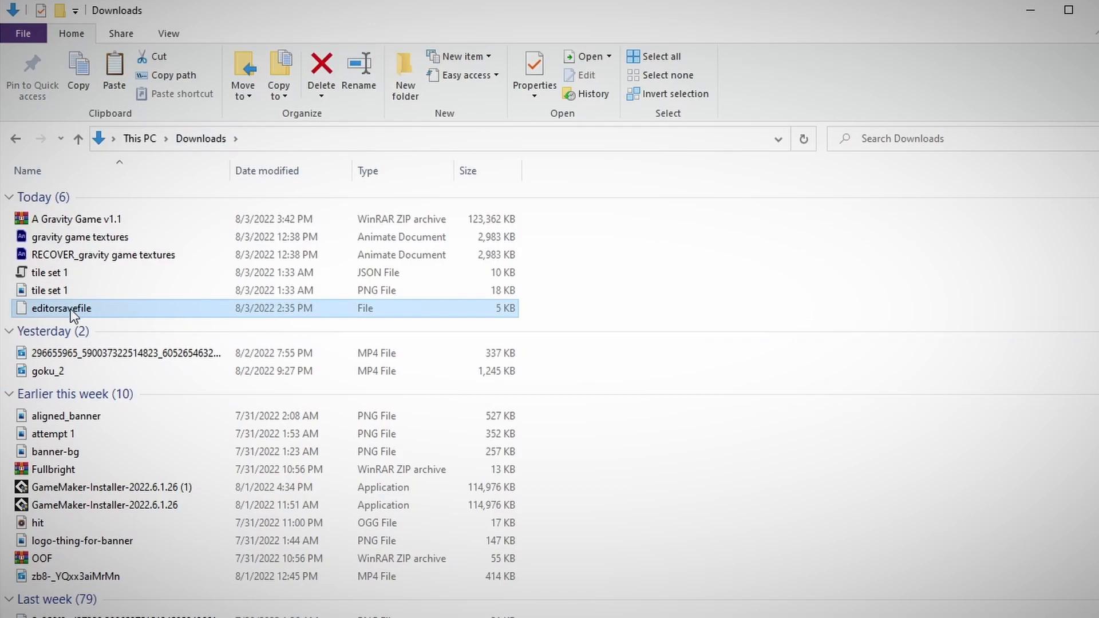
mouse_move(144, 320)
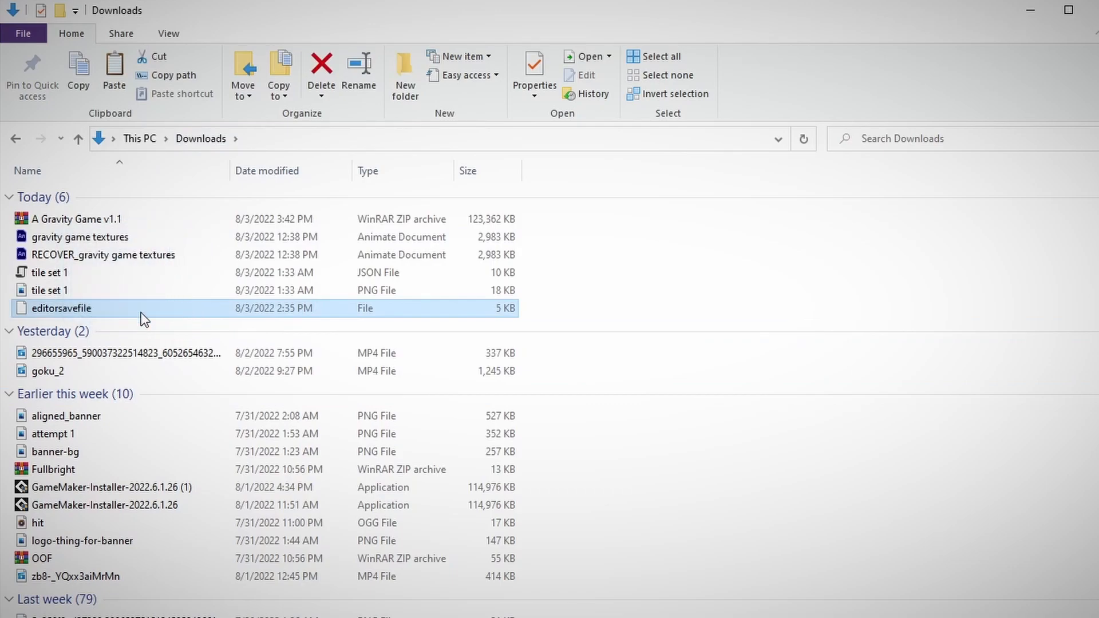
mouse_move(144, 316)
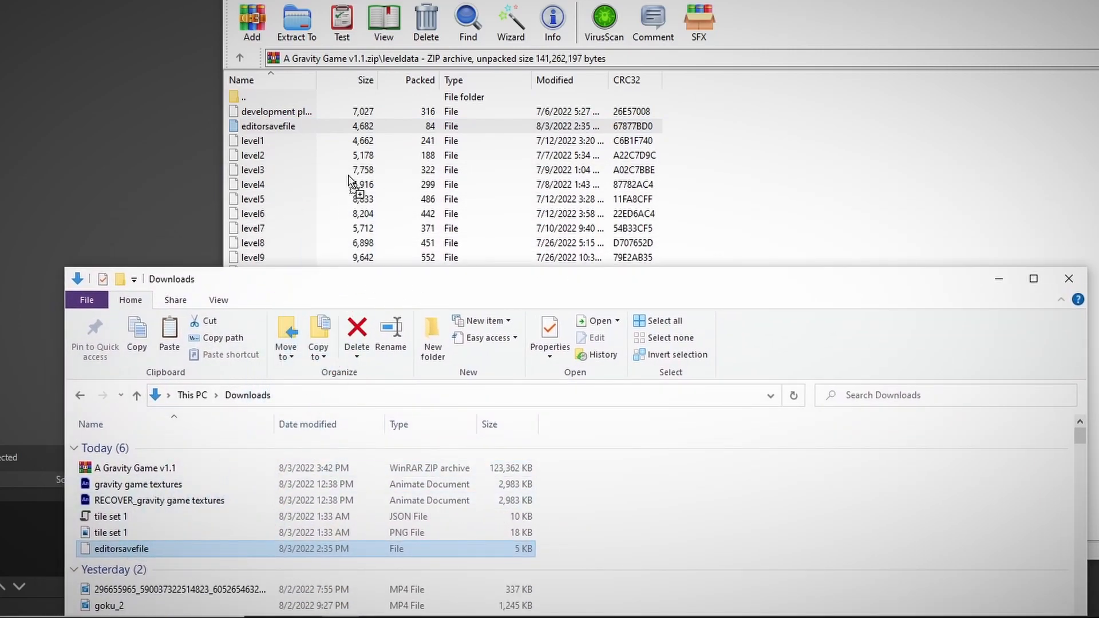
Select editorsavefile in the archive's leveldata listing, then clear the selection.
left_click(268, 126)
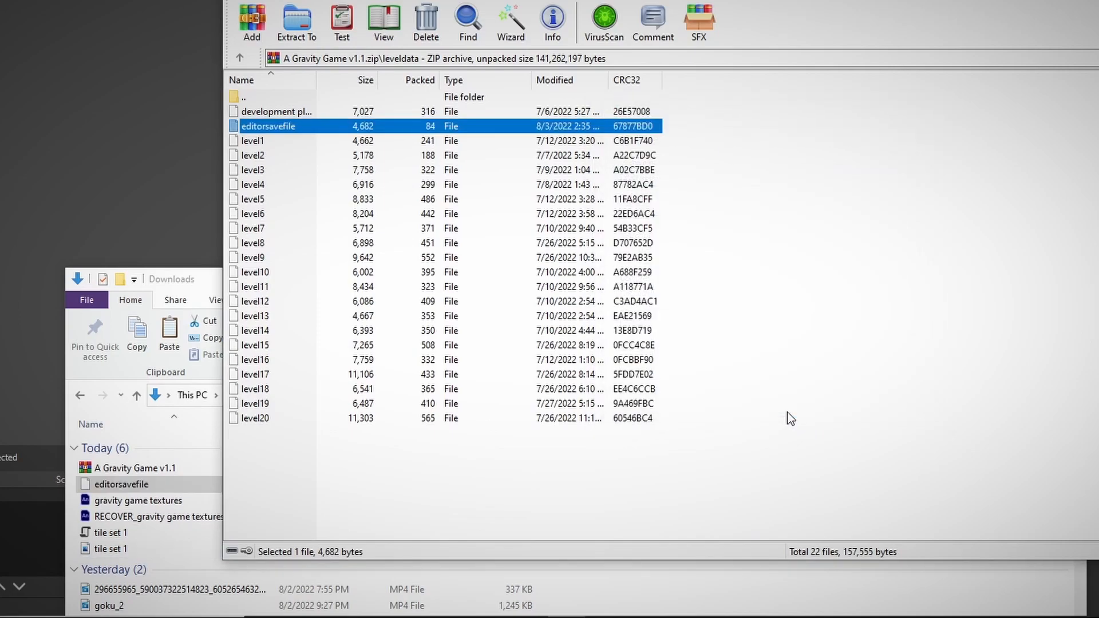
left_click(466, 499)
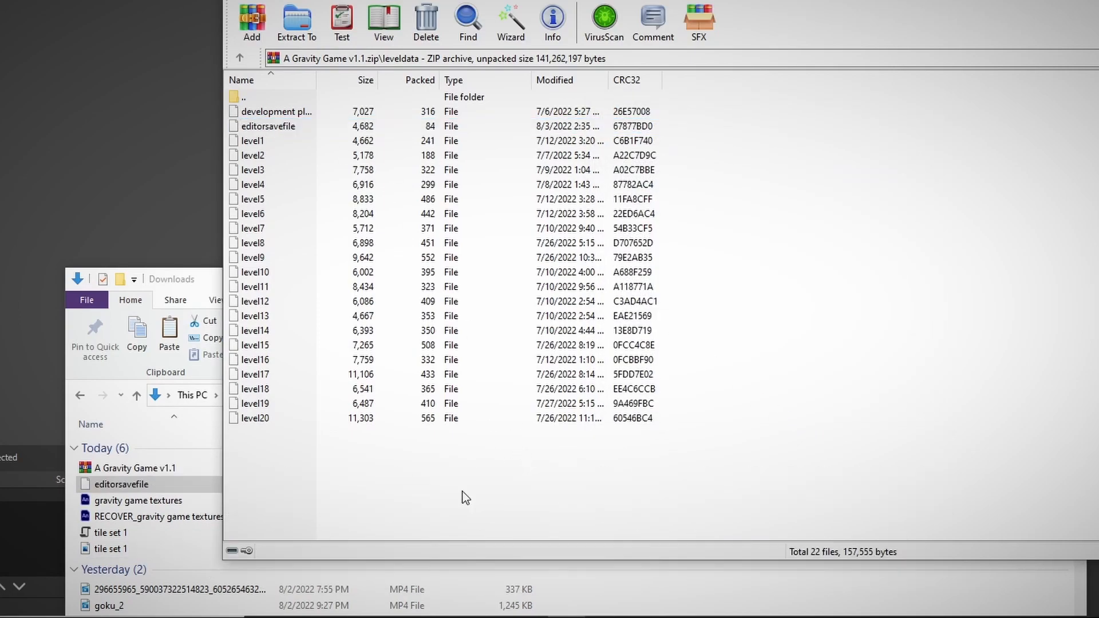